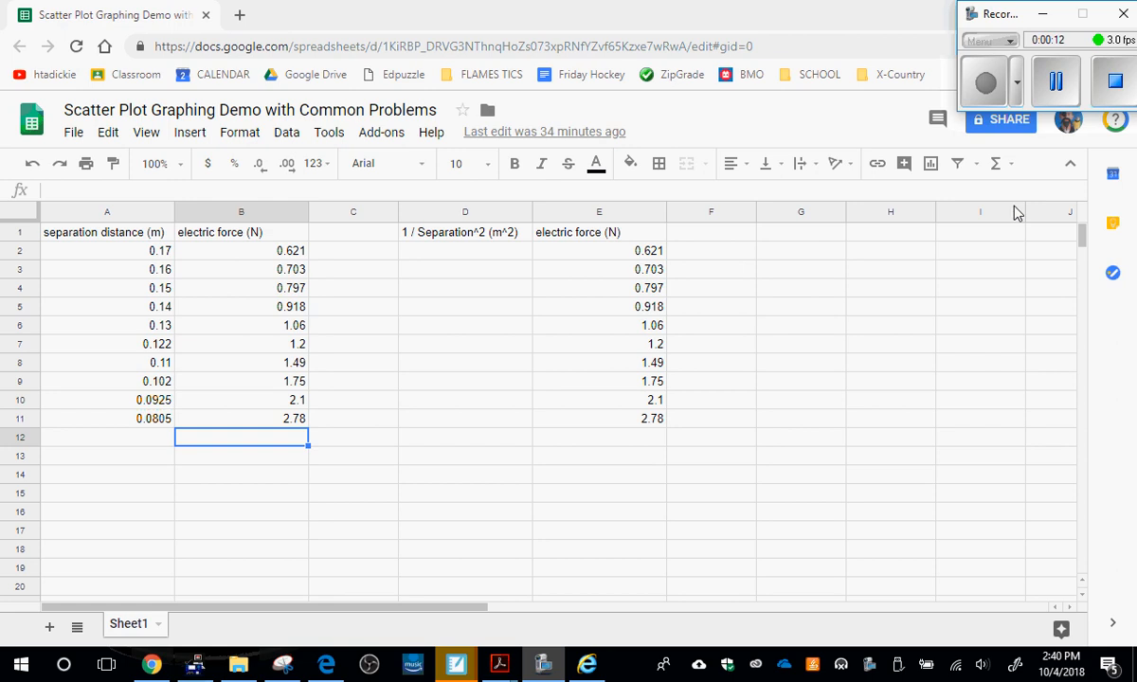
pyautogui.moveTo(968, 393)
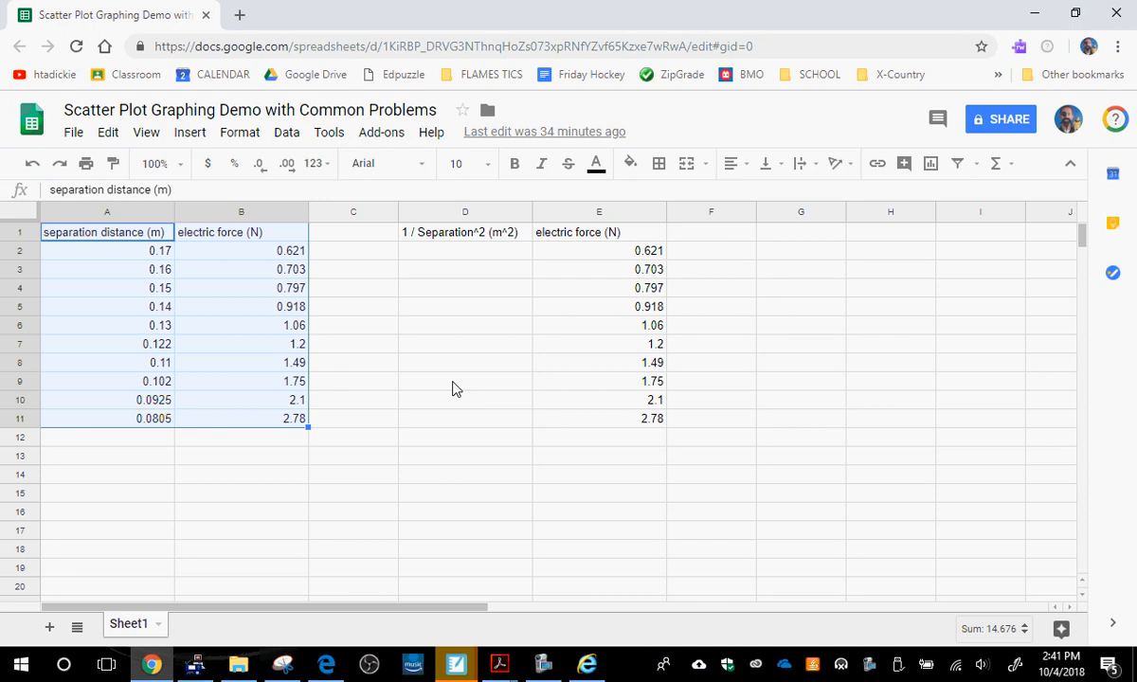
pyautogui.moveTo(361, 349)
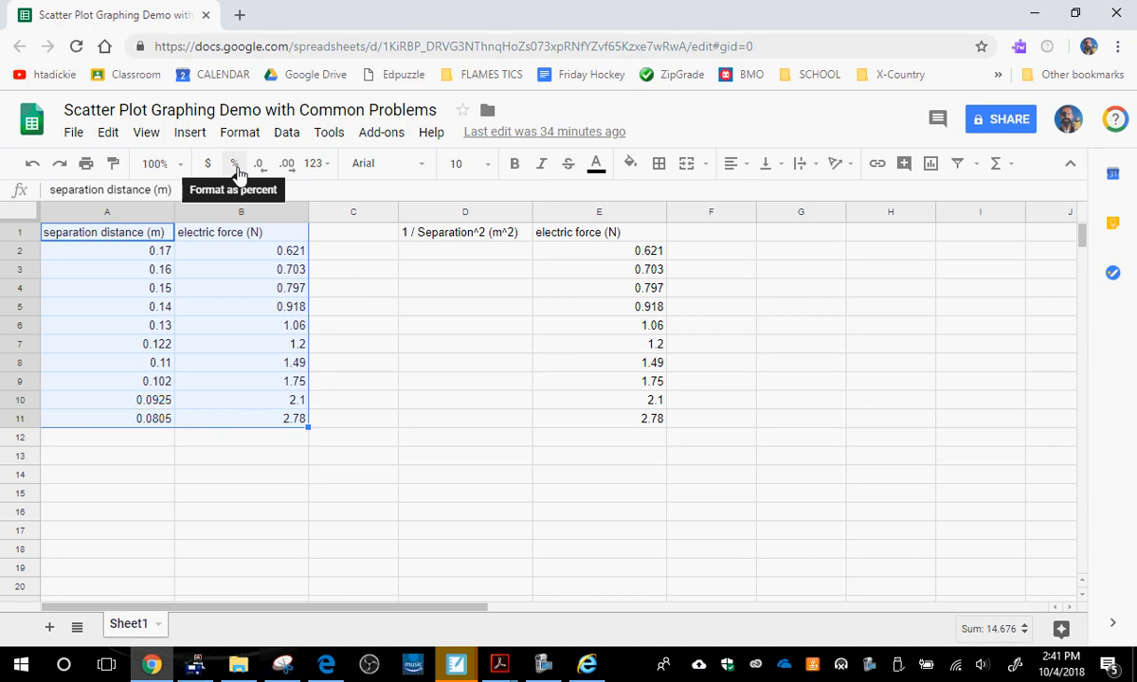
# Open the Insert menu to start a scatter chart of force against separation distance from A1:B11.
pyautogui.click(190, 132)
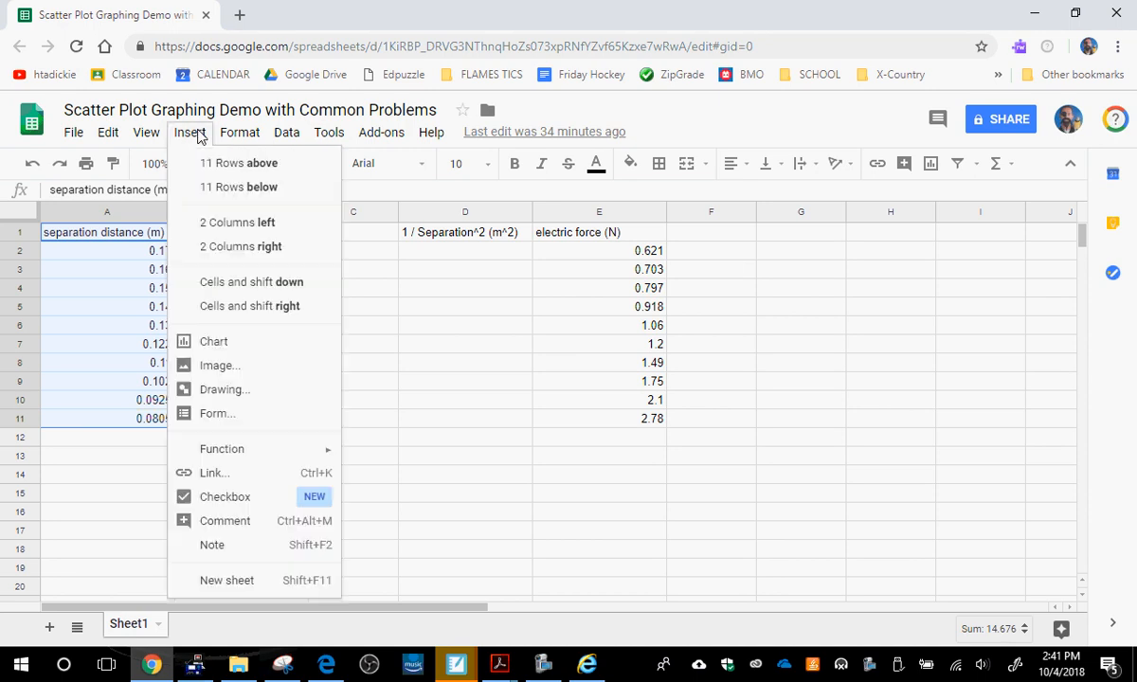
pyautogui.moveTo(568, 164)
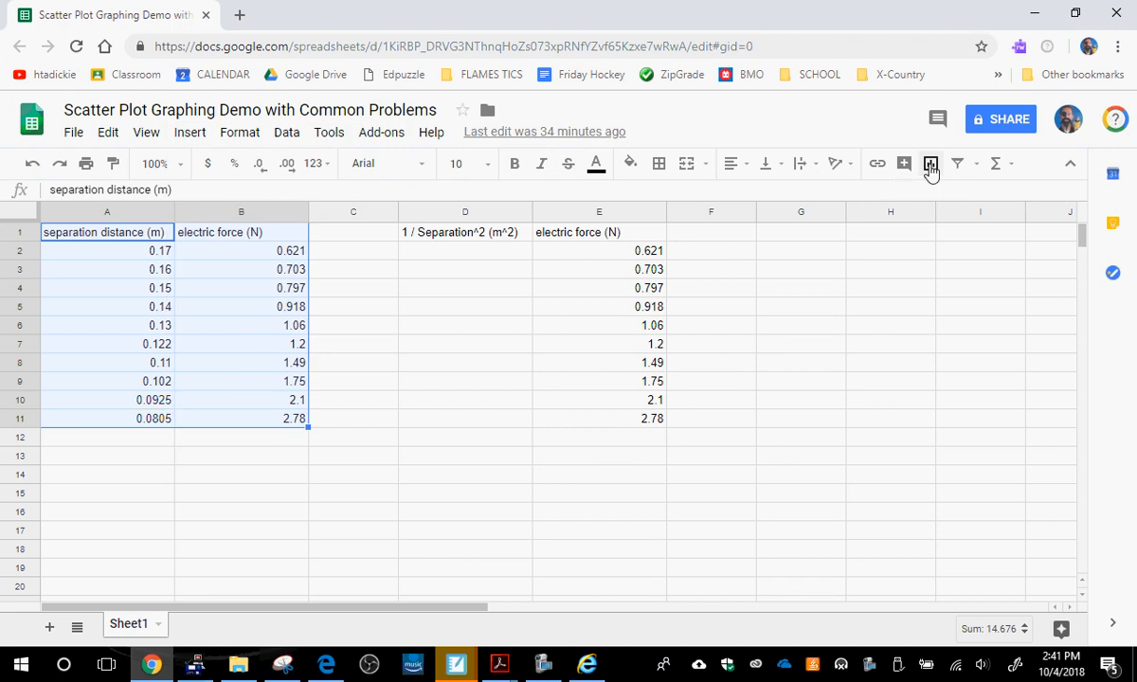
pyautogui.moveTo(927, 339)
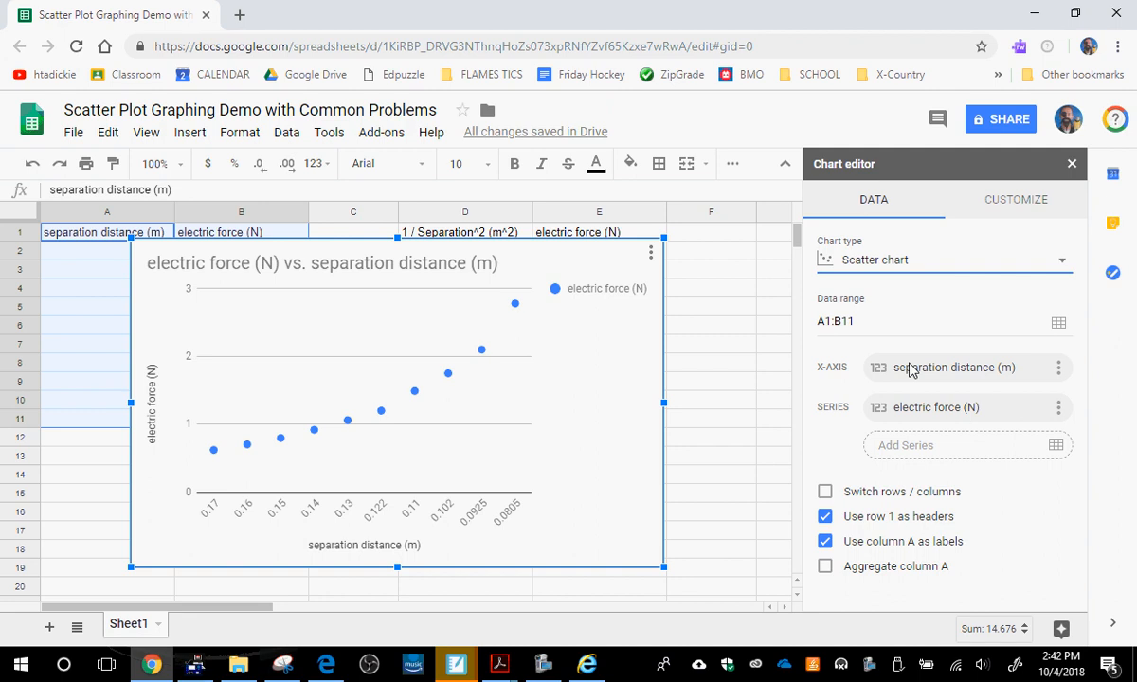
pyautogui.moveTo(951, 472)
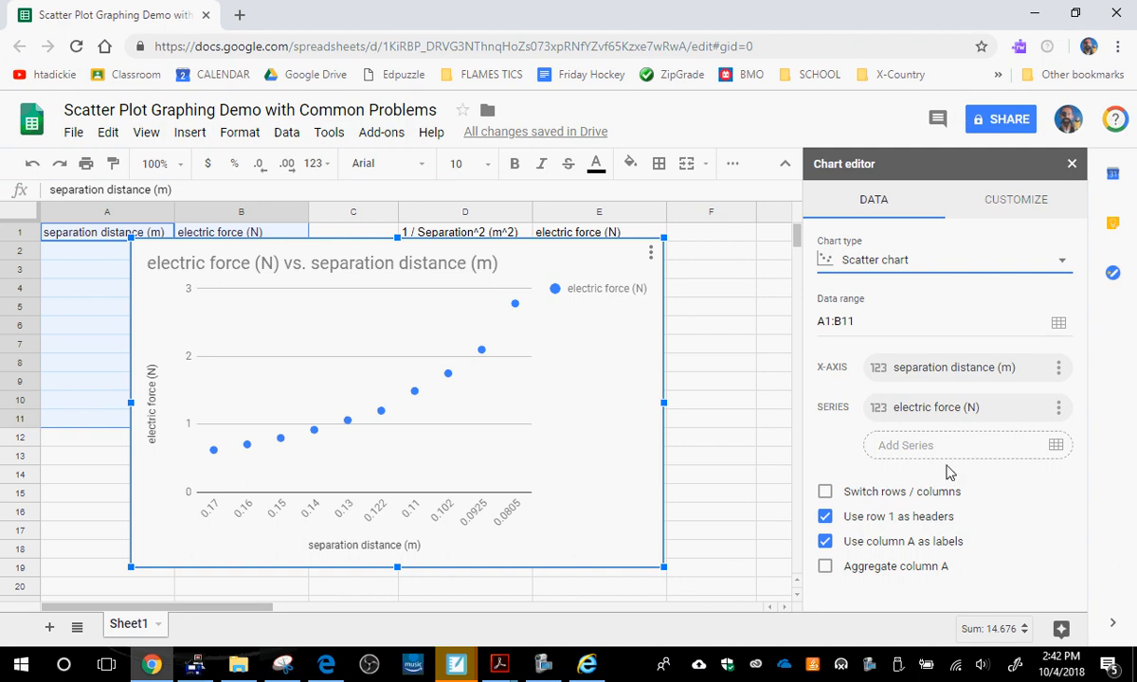
pyautogui.moveTo(913, 567)
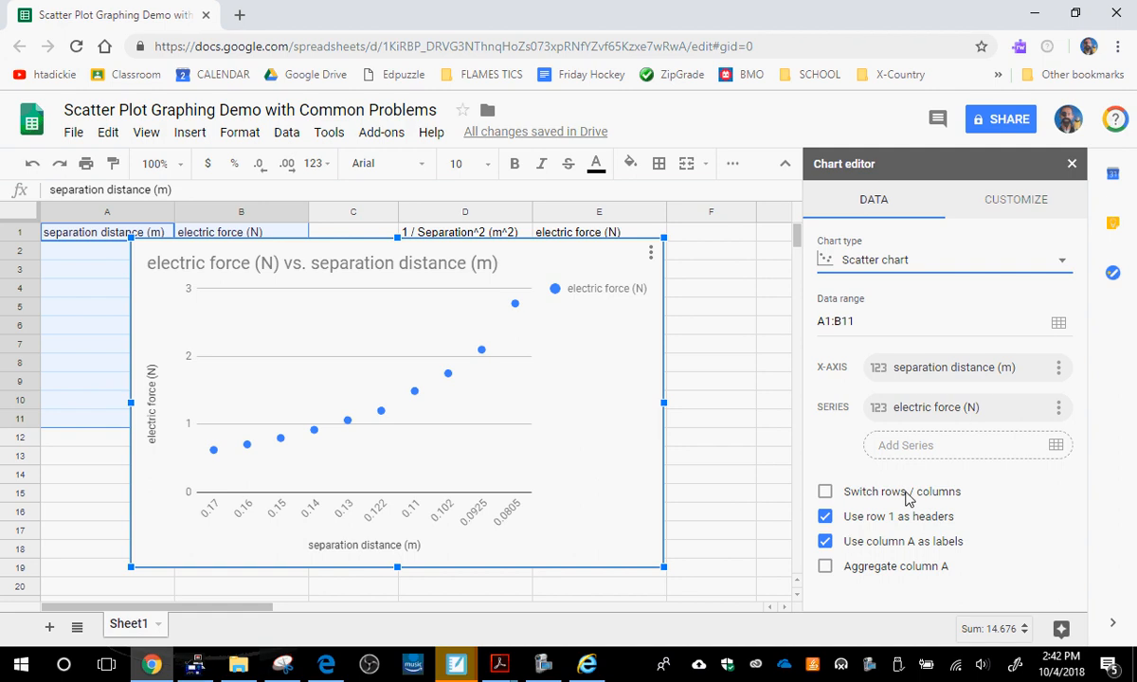
pyautogui.moveTo(864, 516)
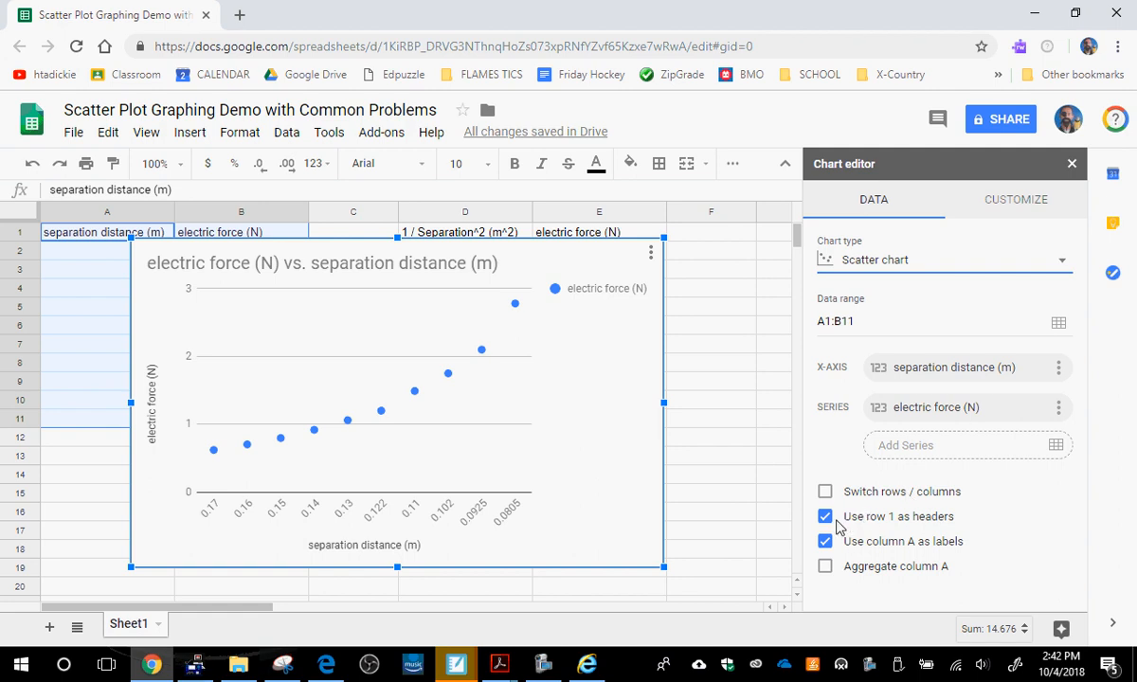
pyautogui.click(825, 517)
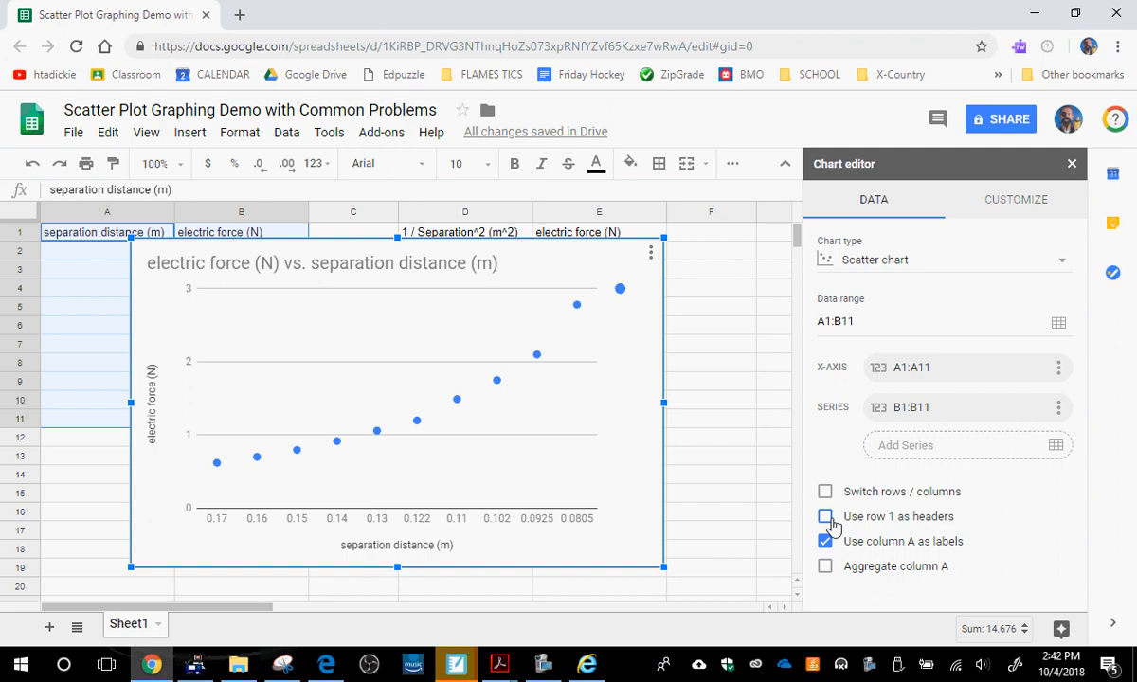
pyautogui.click(825, 516)
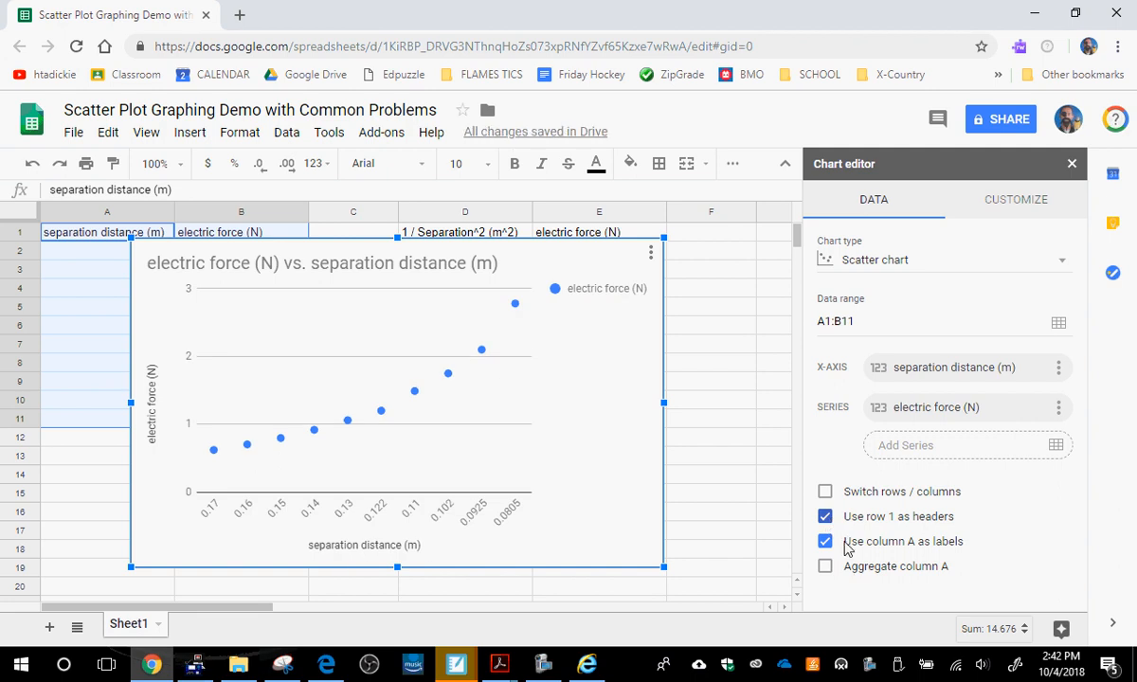
pyautogui.click(826, 542)
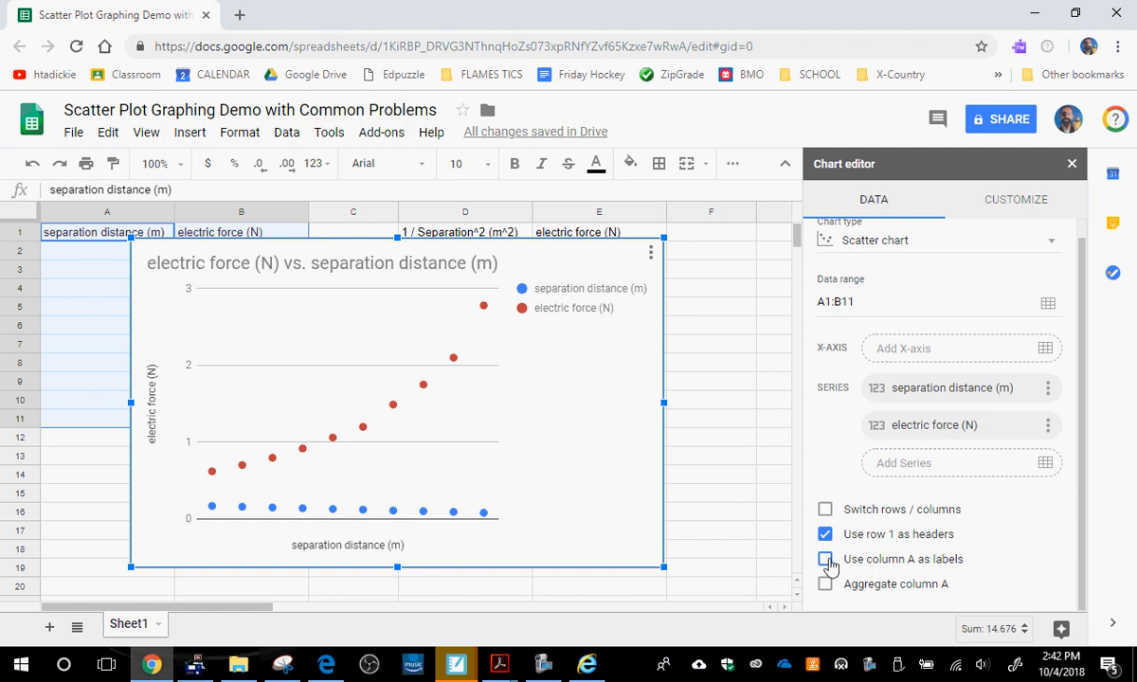
pyautogui.click(825, 560)
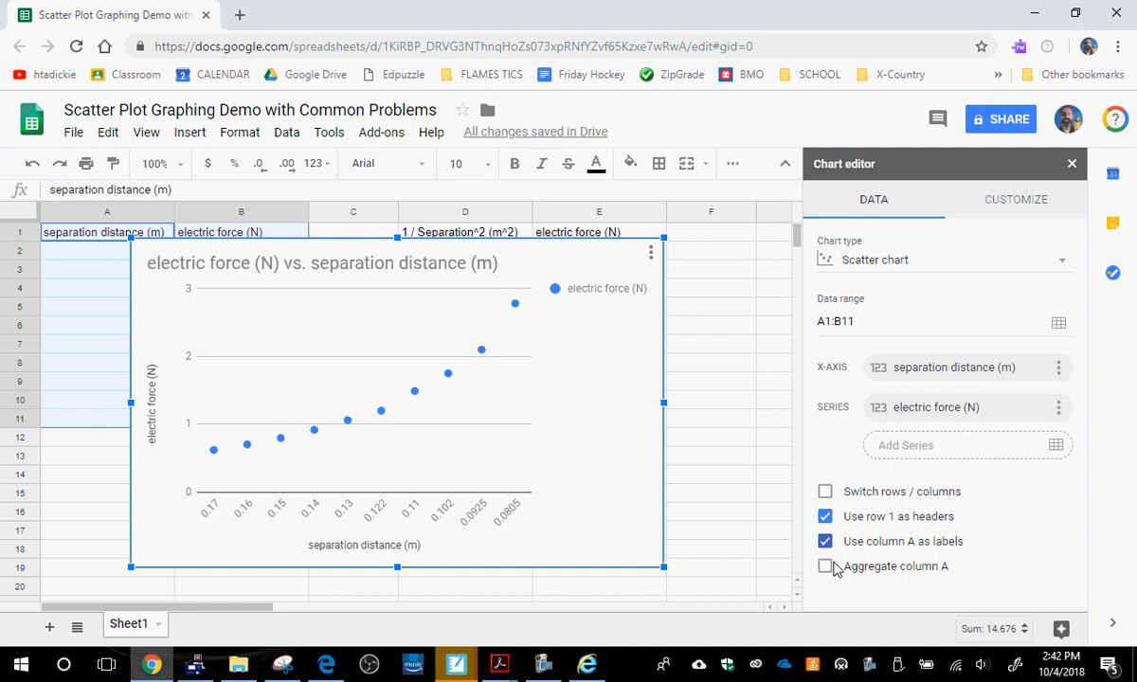
pyautogui.moveTo(863, 566)
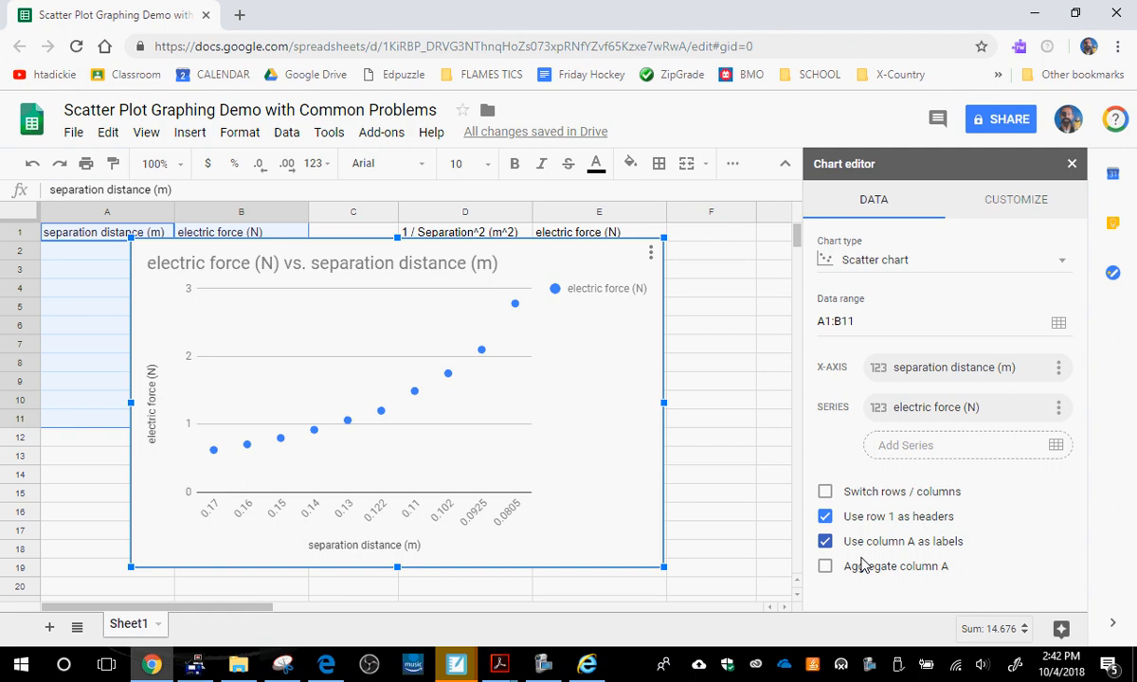
pyautogui.moveTo(1001, 361)
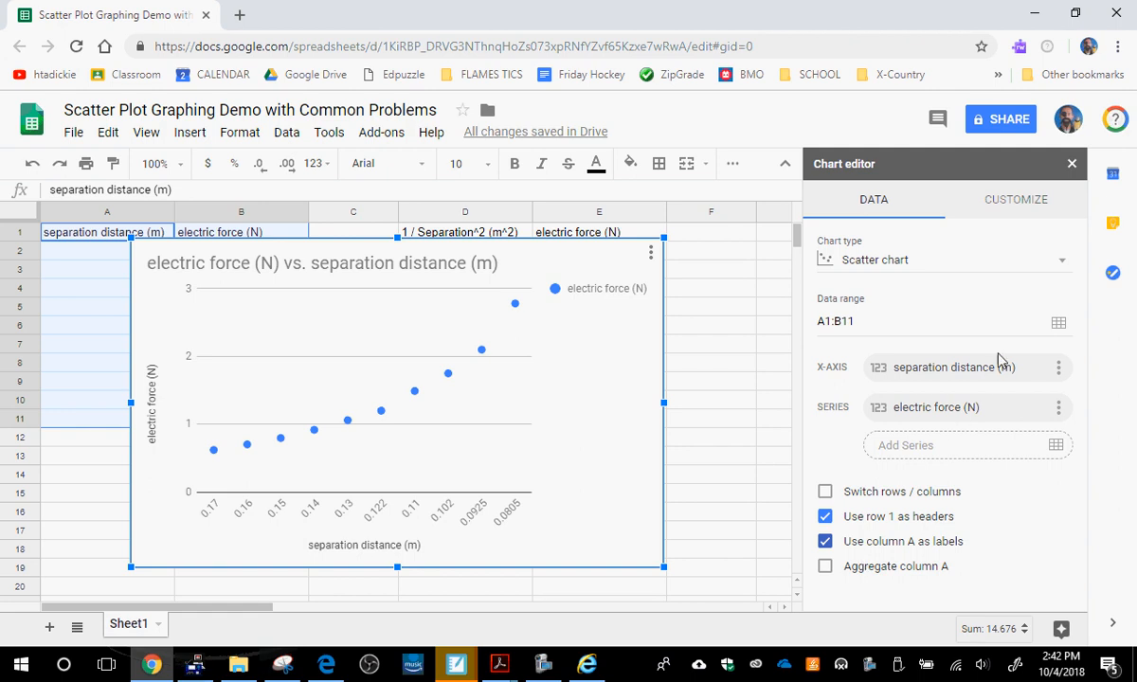
pyautogui.moveTo(279, 599)
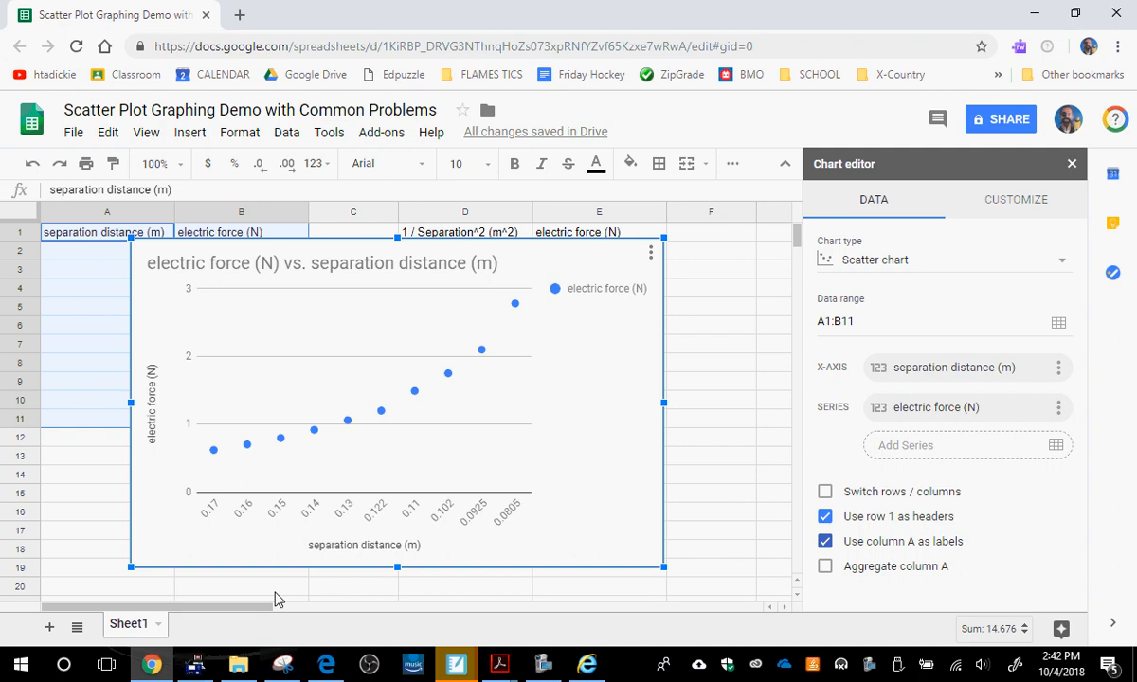
pyautogui.moveTo(269, 512)
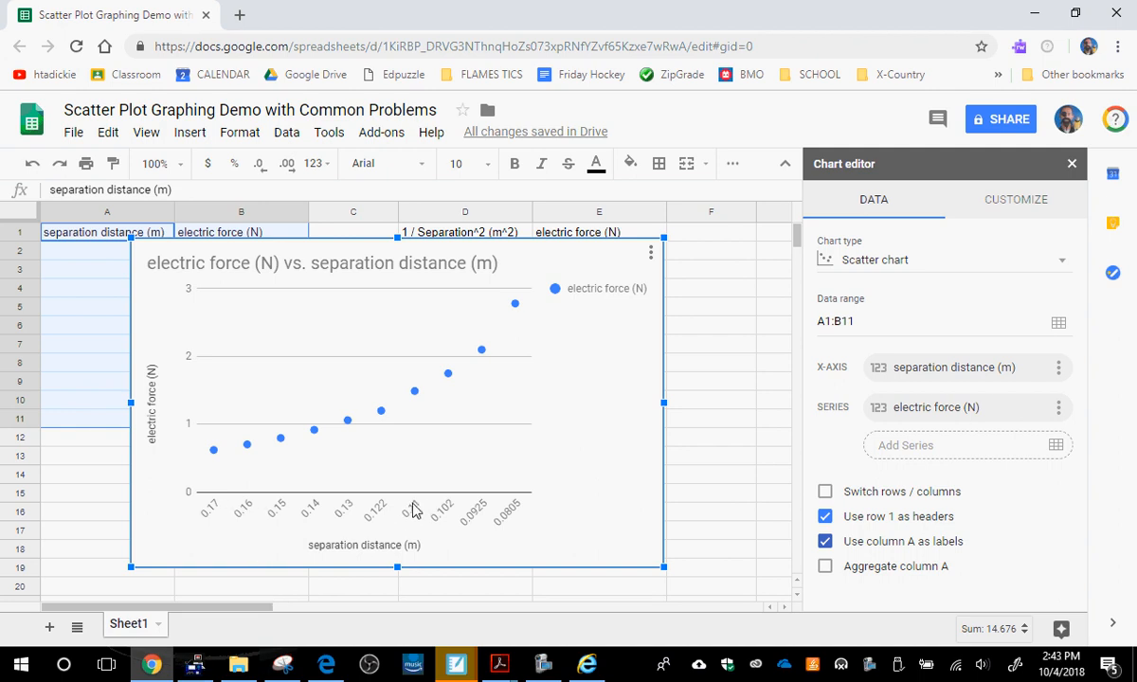
pyautogui.moveTo(414, 530)
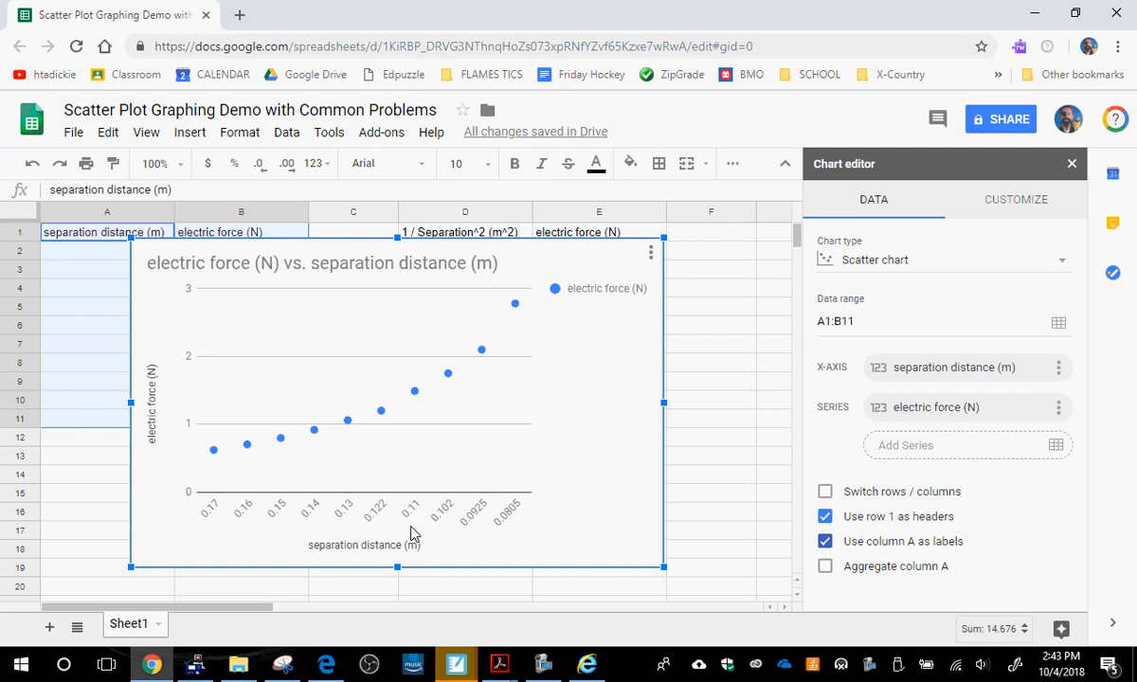
pyautogui.moveTo(420, 542)
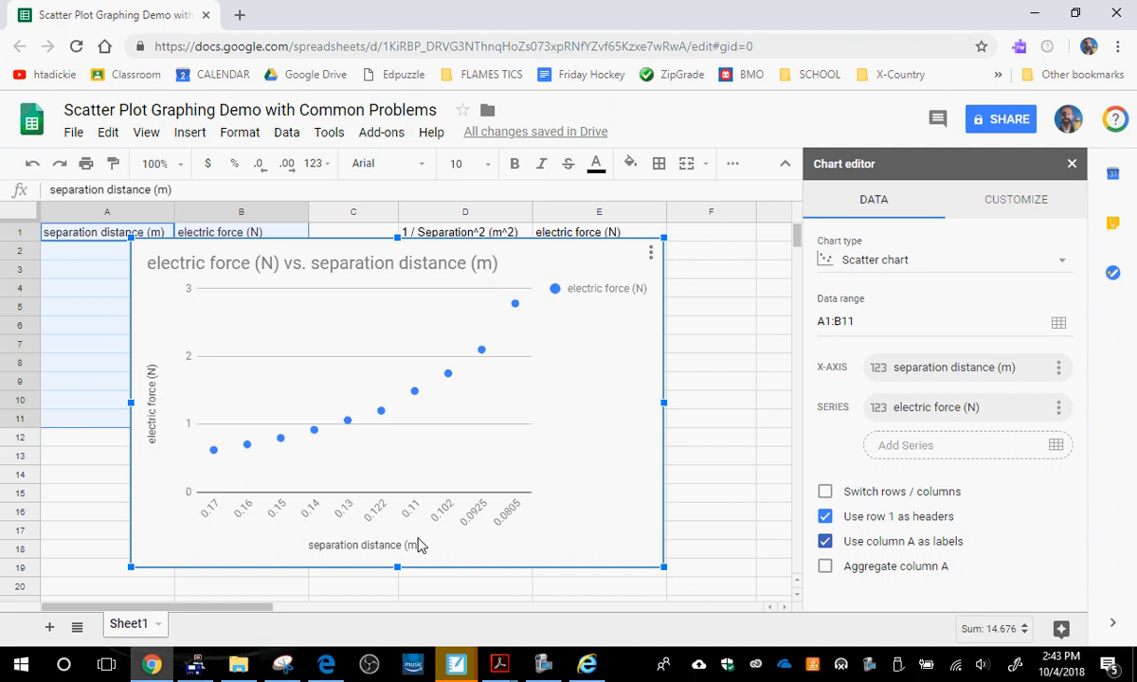
pyautogui.moveTo(359, 516)
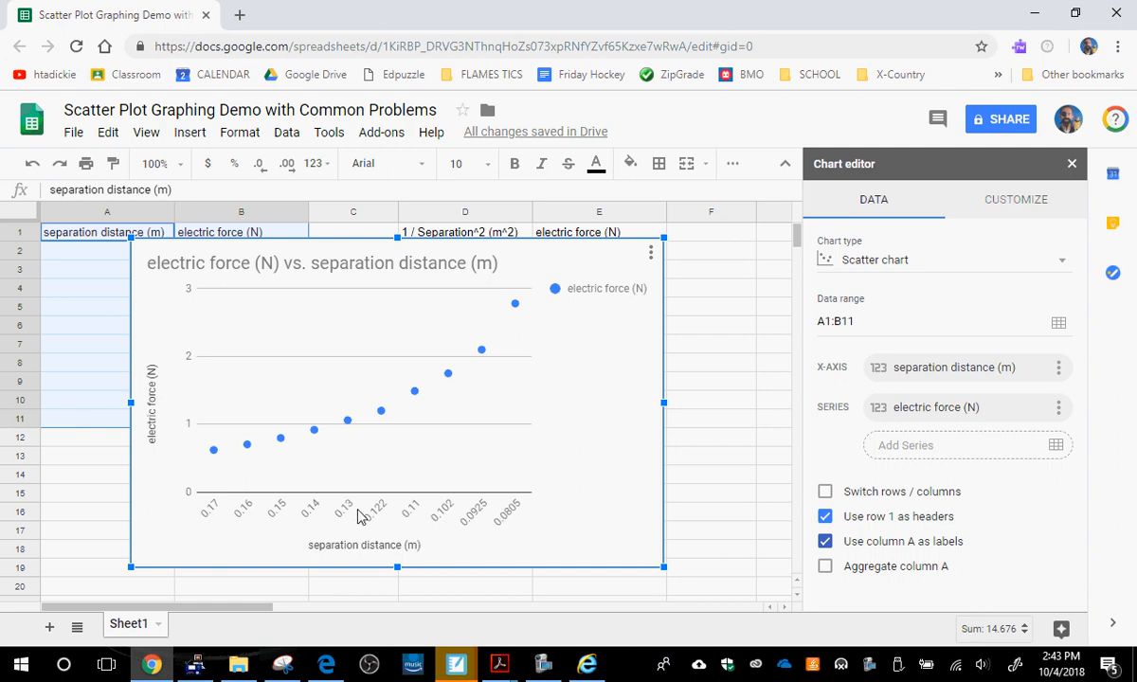
# In Customize, switch the force vs. distance chart's horizontal axis to a numeric scale.
pyautogui.click(1015, 199)
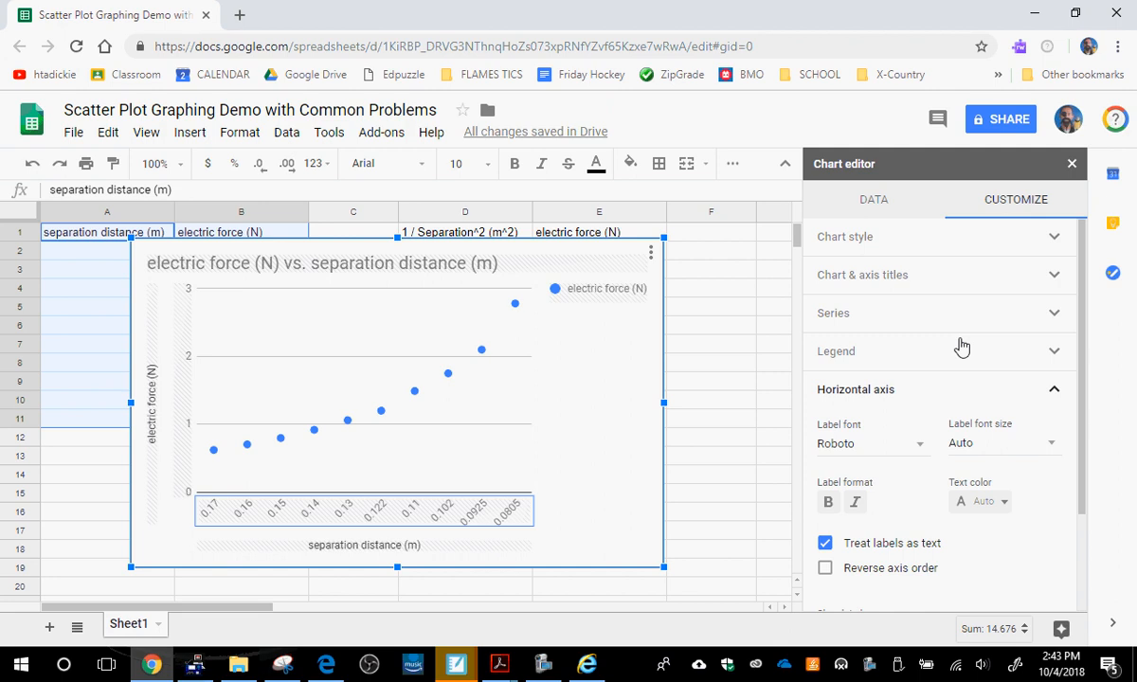
pyautogui.moveTo(866, 555)
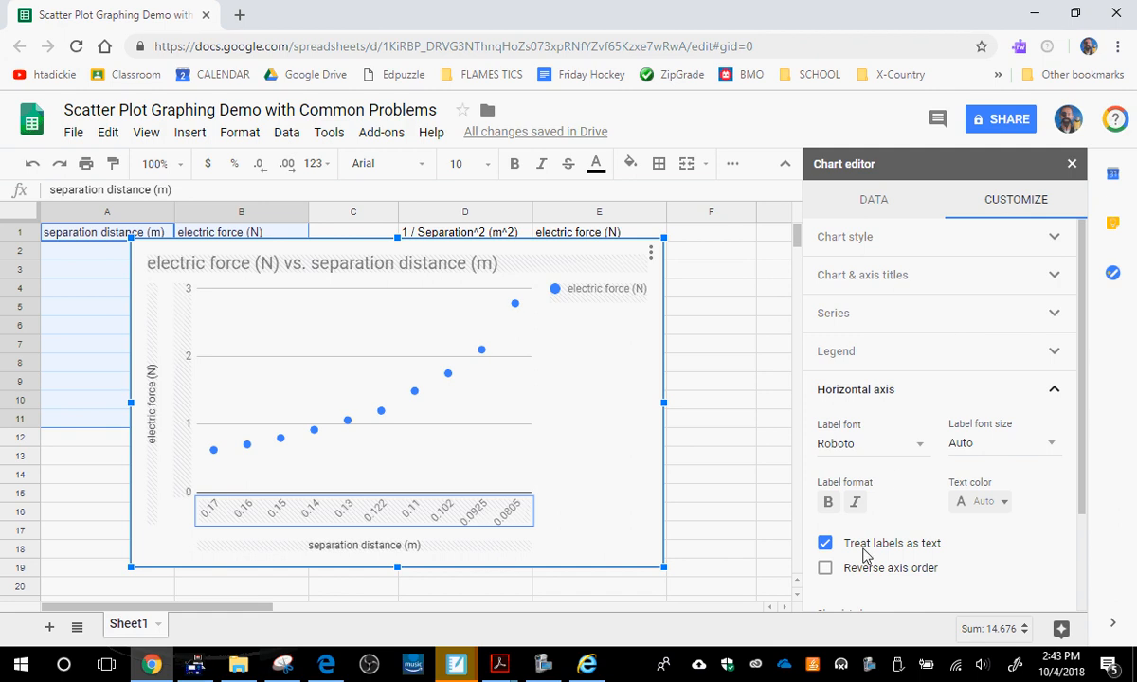
pyautogui.moveTo(907, 558)
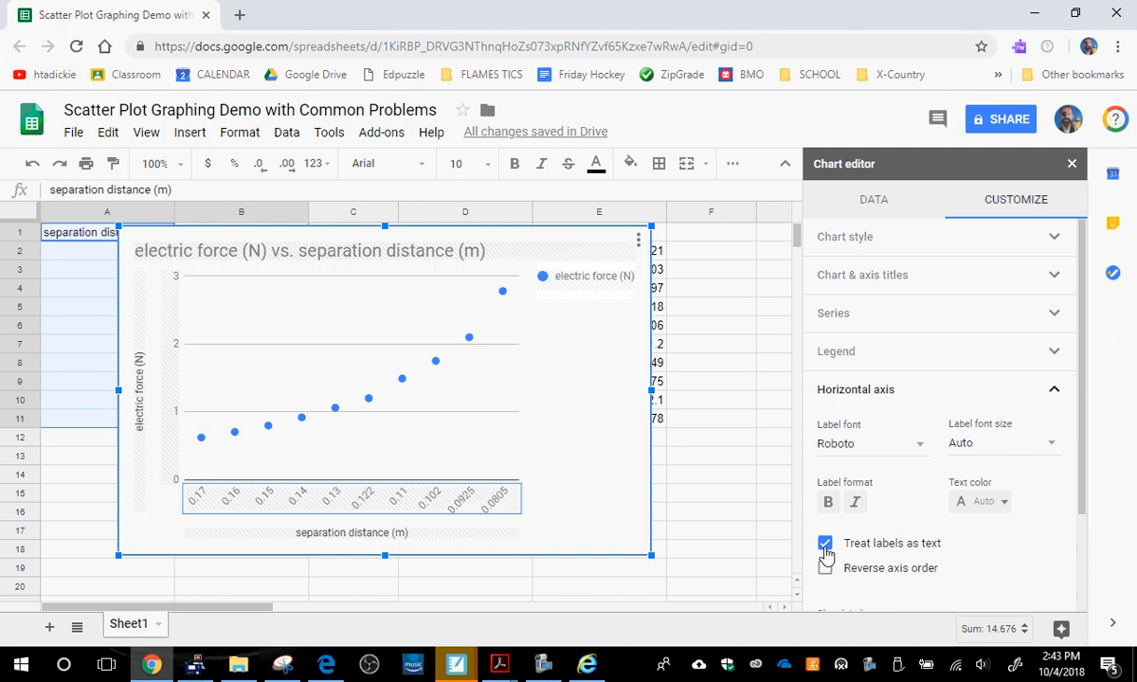
pyautogui.click(826, 543)
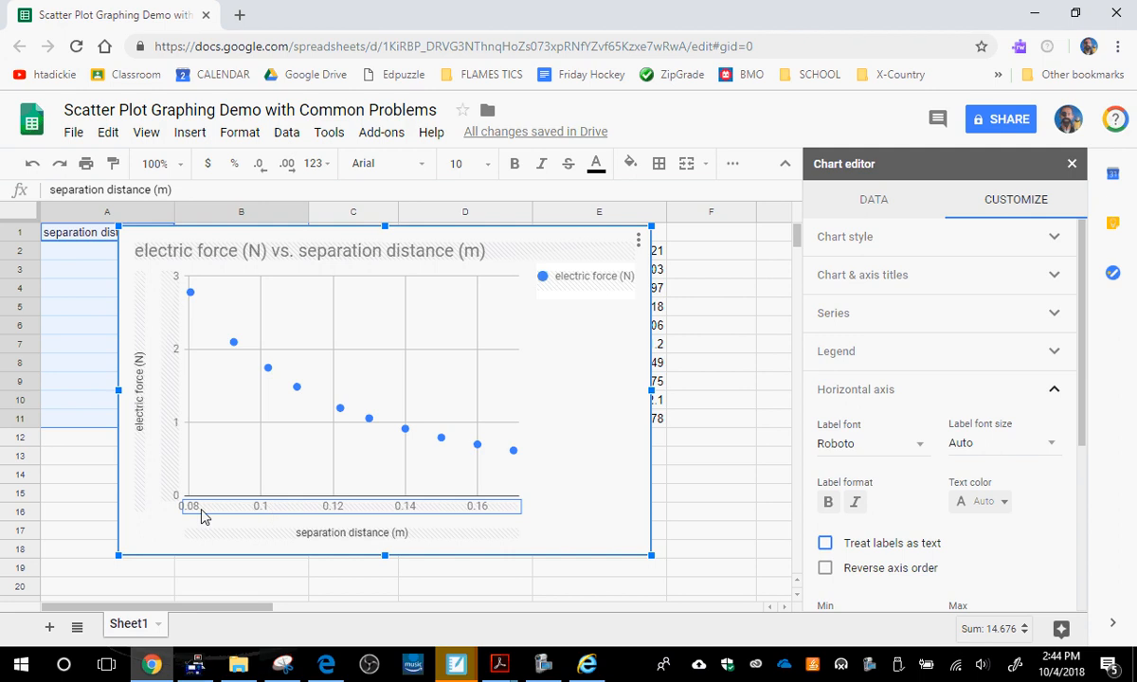
pyautogui.moveTo(245, 521)
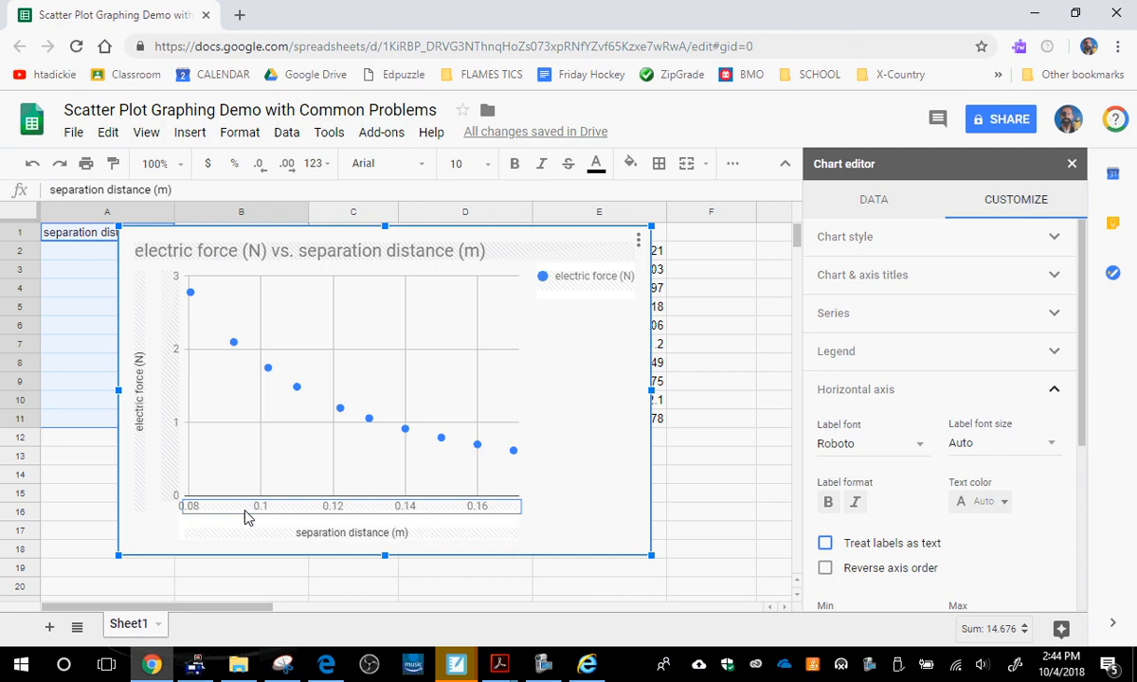
pyautogui.moveTo(311, 482)
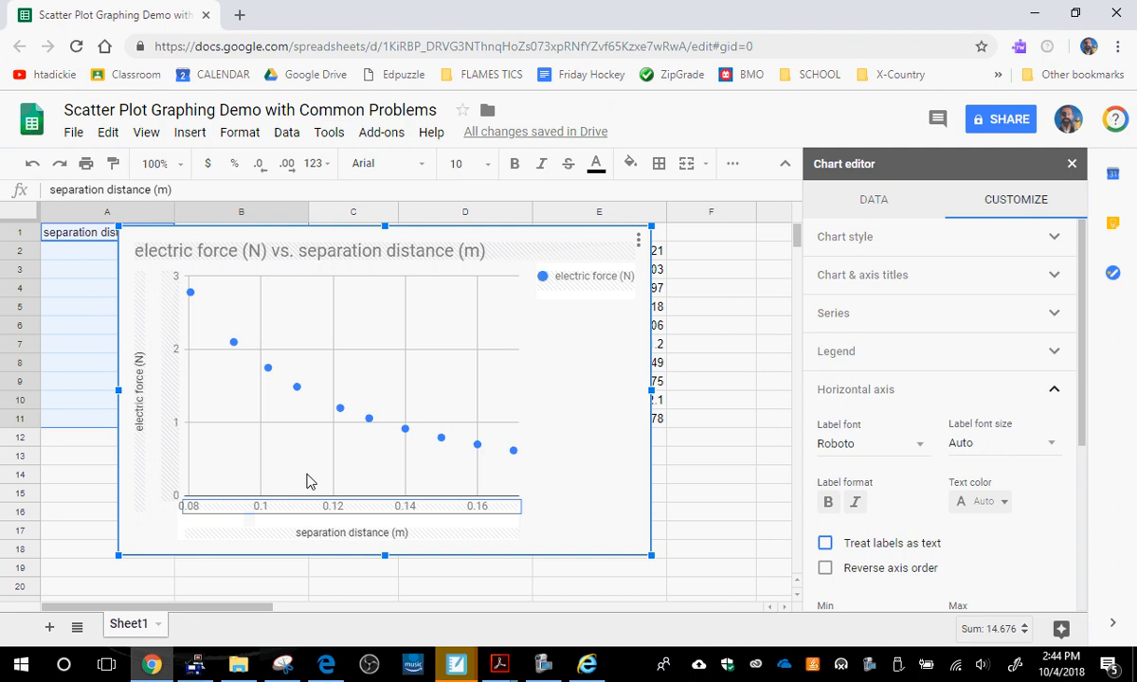
pyautogui.moveTo(302, 518)
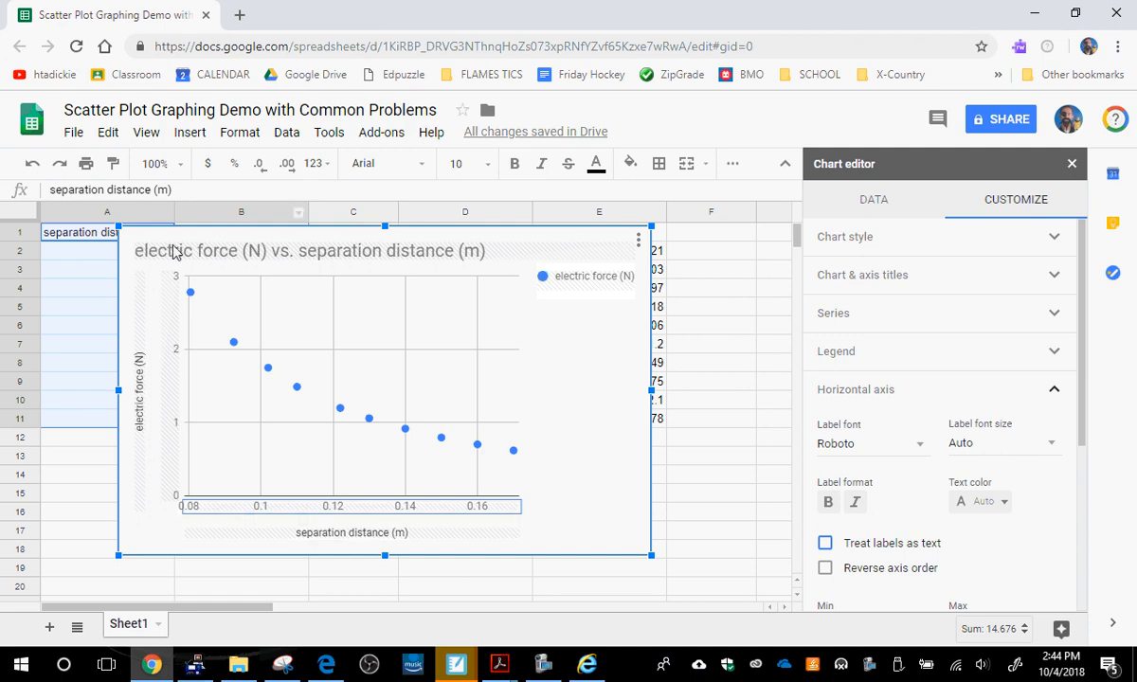
pyautogui.moveTo(237, 258)
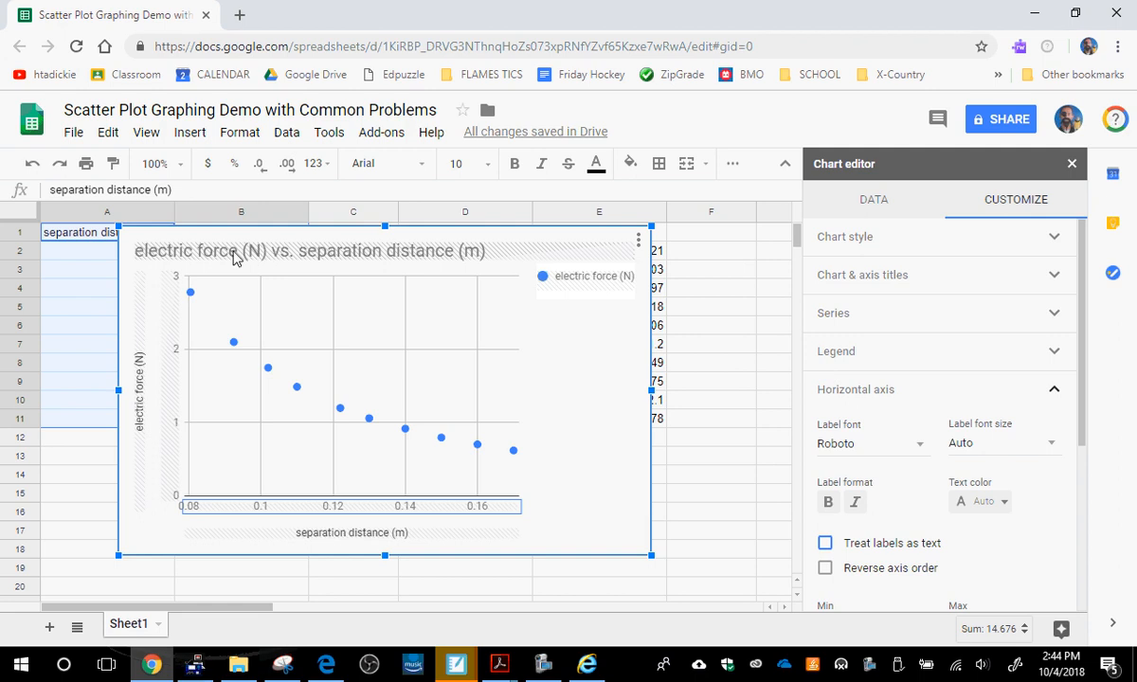
pyautogui.moveTo(331, 275)
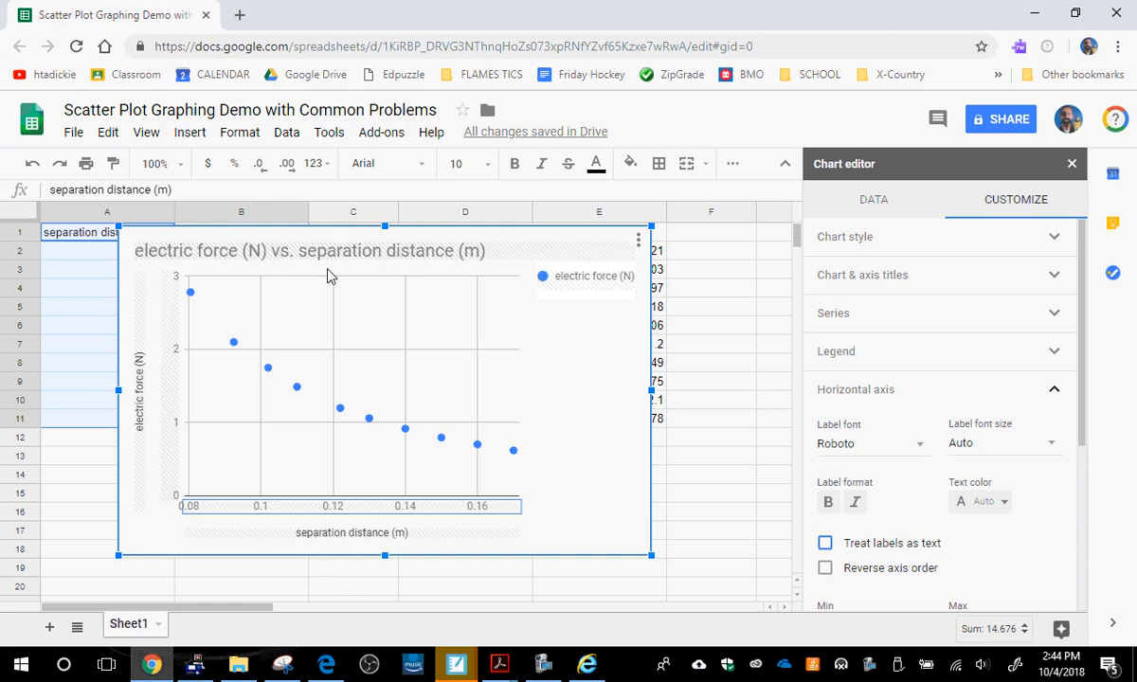
pyautogui.moveTo(417, 536)
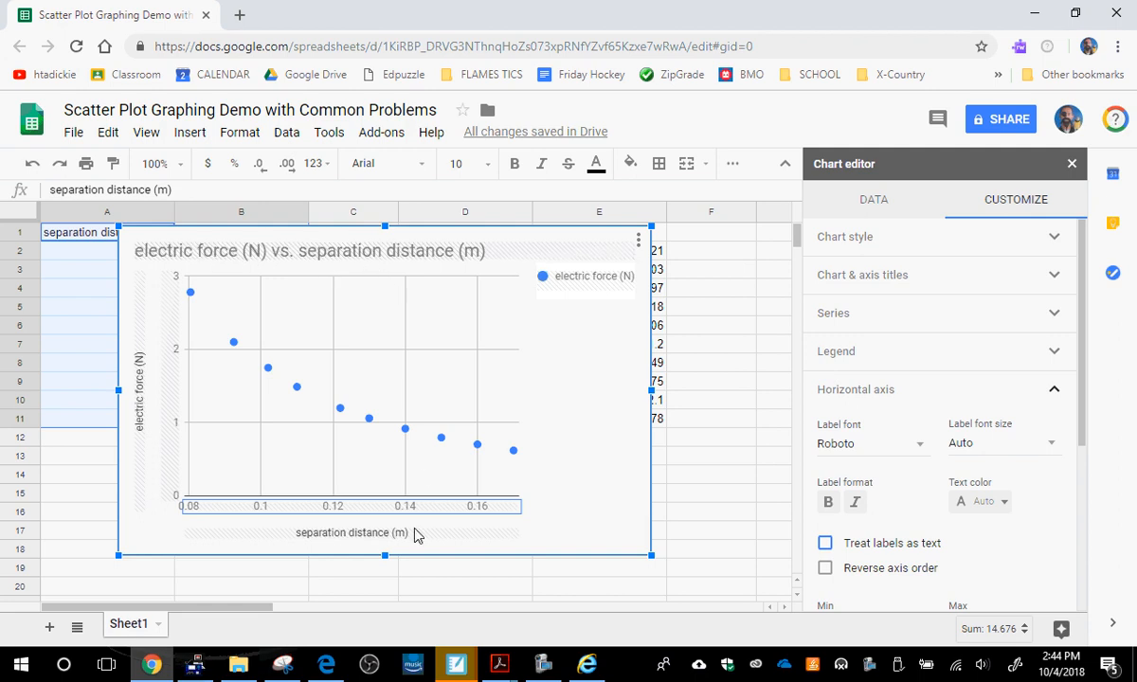
pyautogui.moveTo(676, 535)
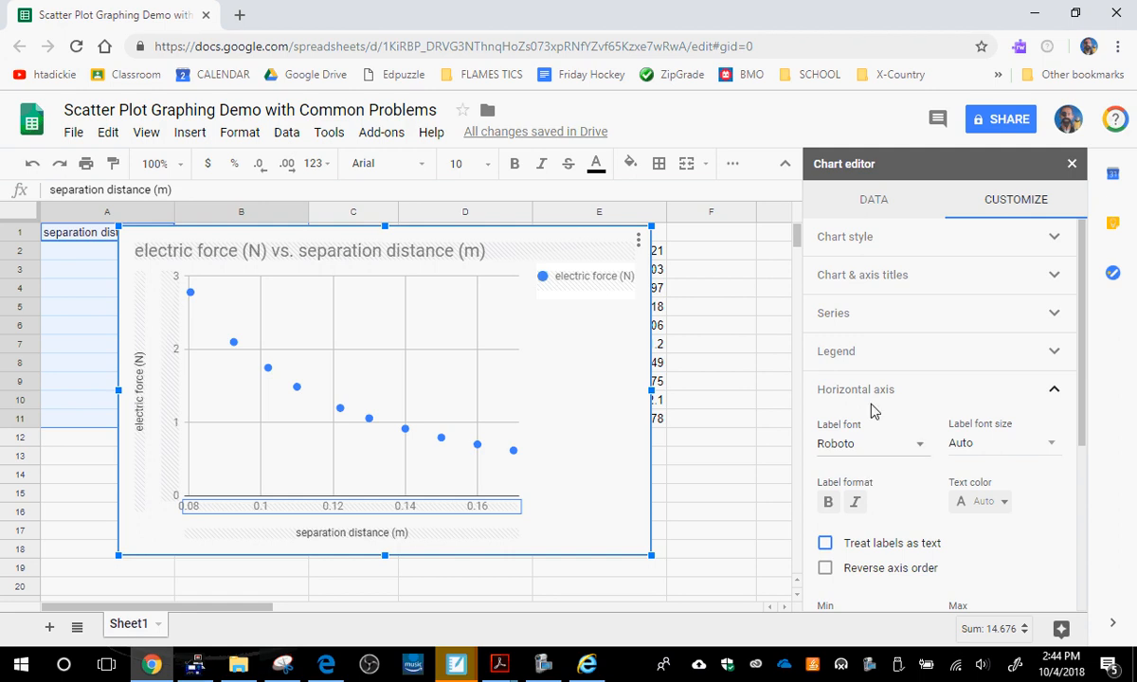
# Enable a trendline on the force series and set its type to Power Series.
pyautogui.click(834, 313)
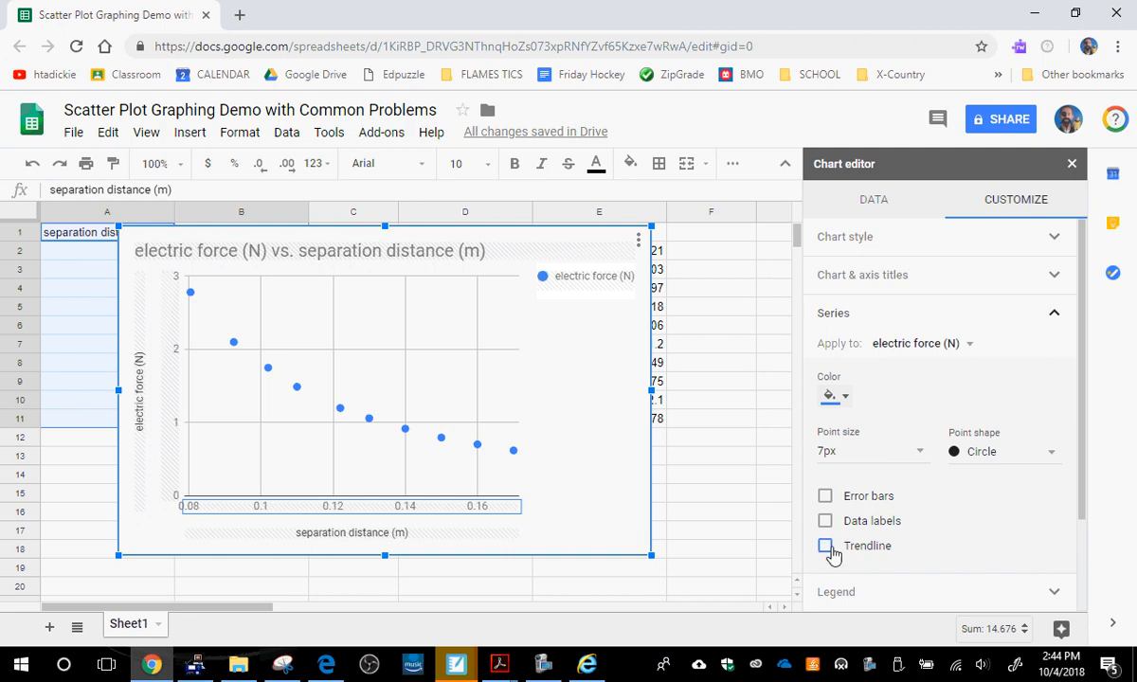
pyautogui.click(826, 545)
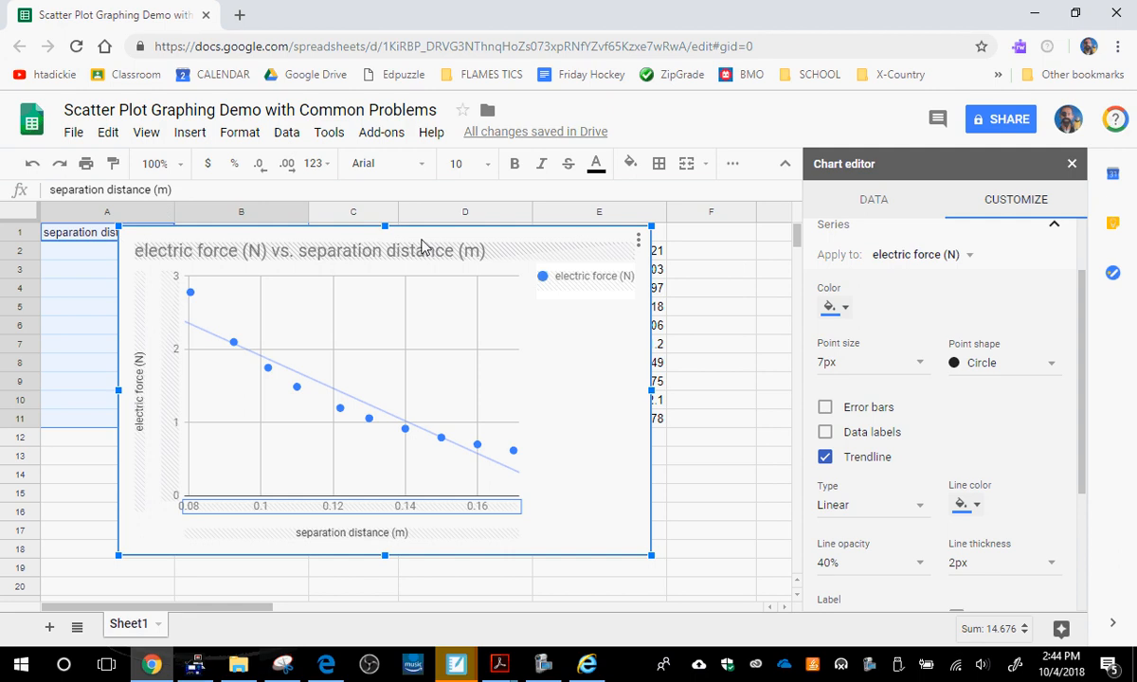
pyautogui.click(868, 505)
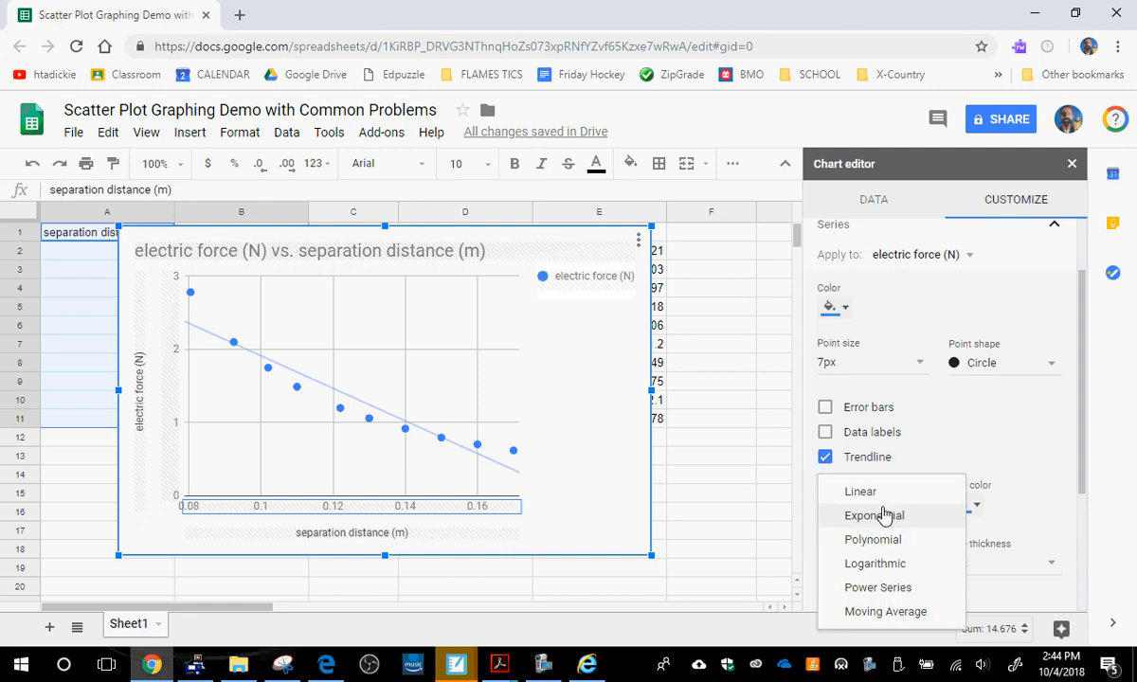
pyautogui.moveTo(878, 588)
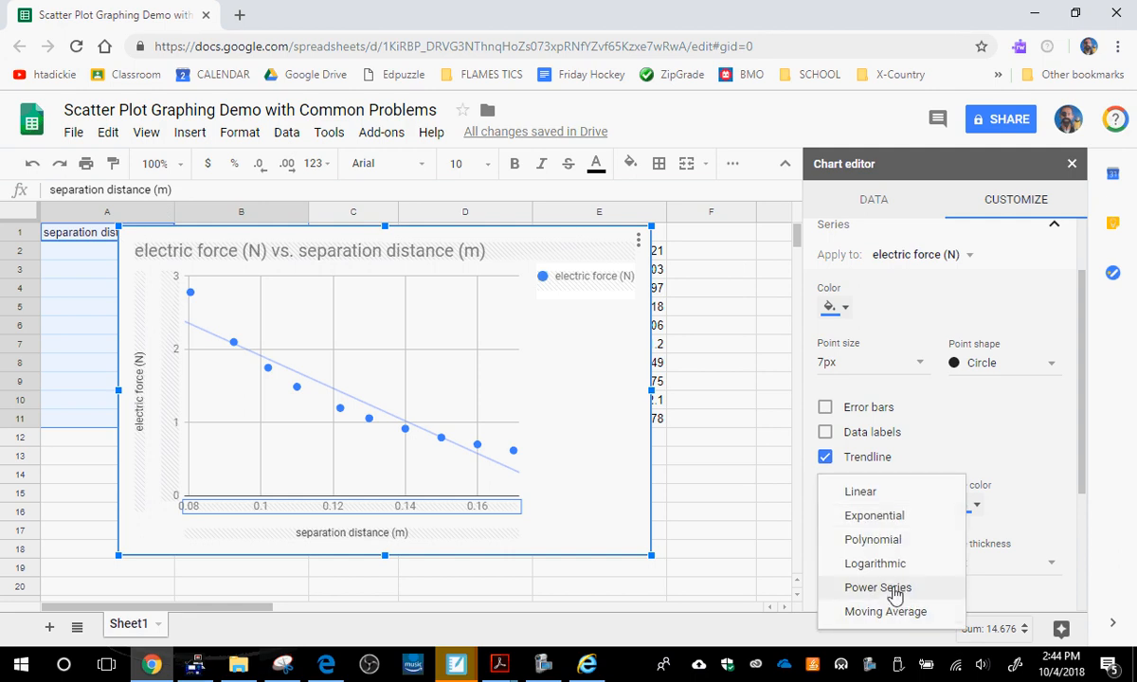
pyautogui.click(876, 588)
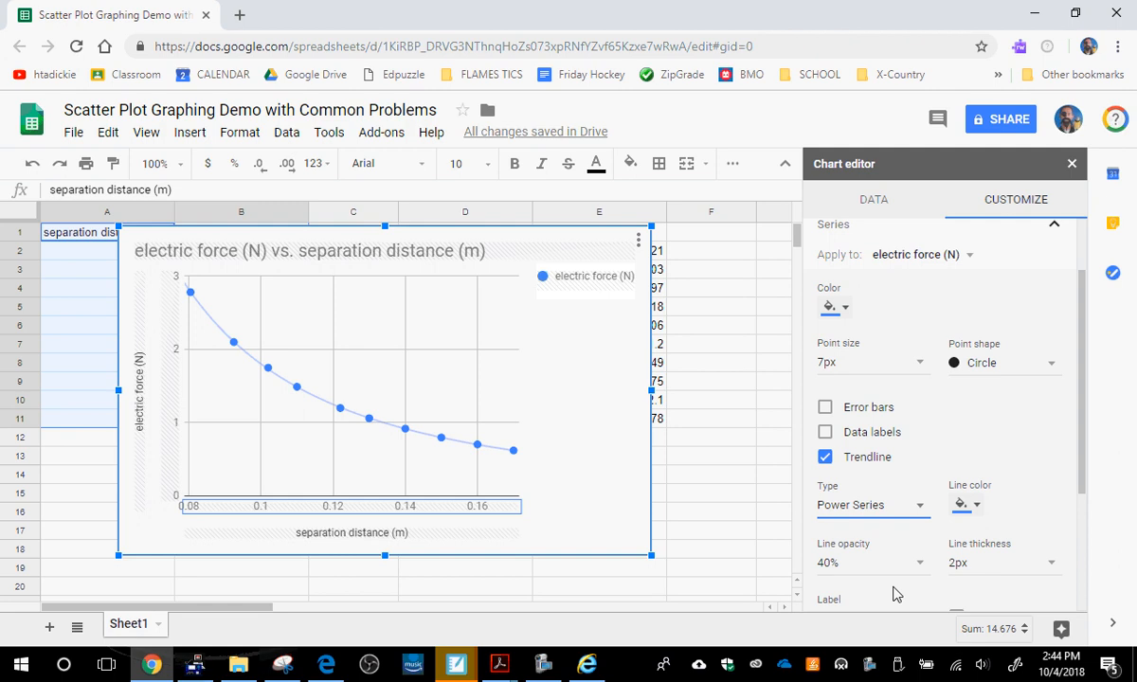
pyautogui.moveTo(898, 593)
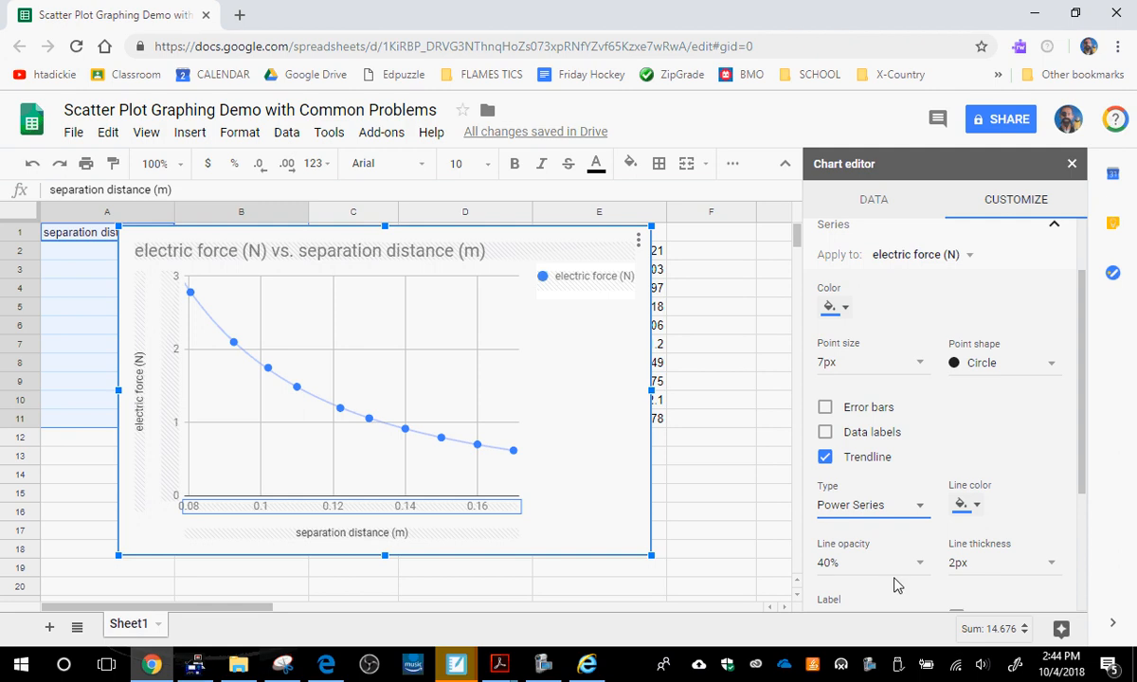
pyautogui.moveTo(581, 237)
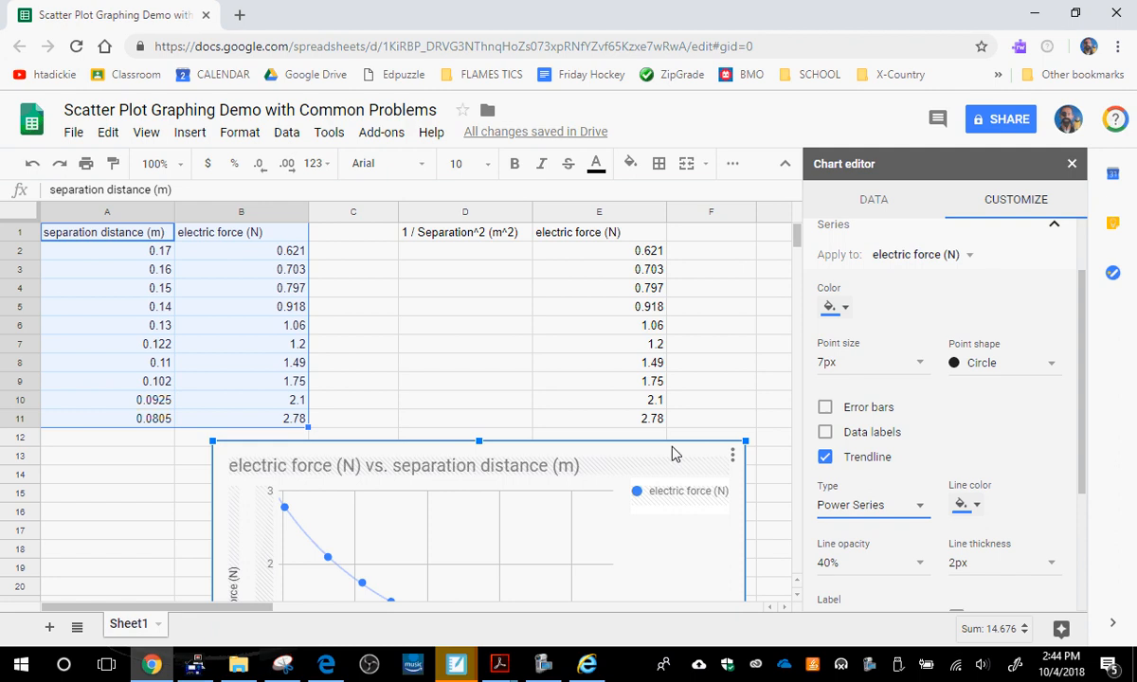
pyautogui.moveTo(759, 407)
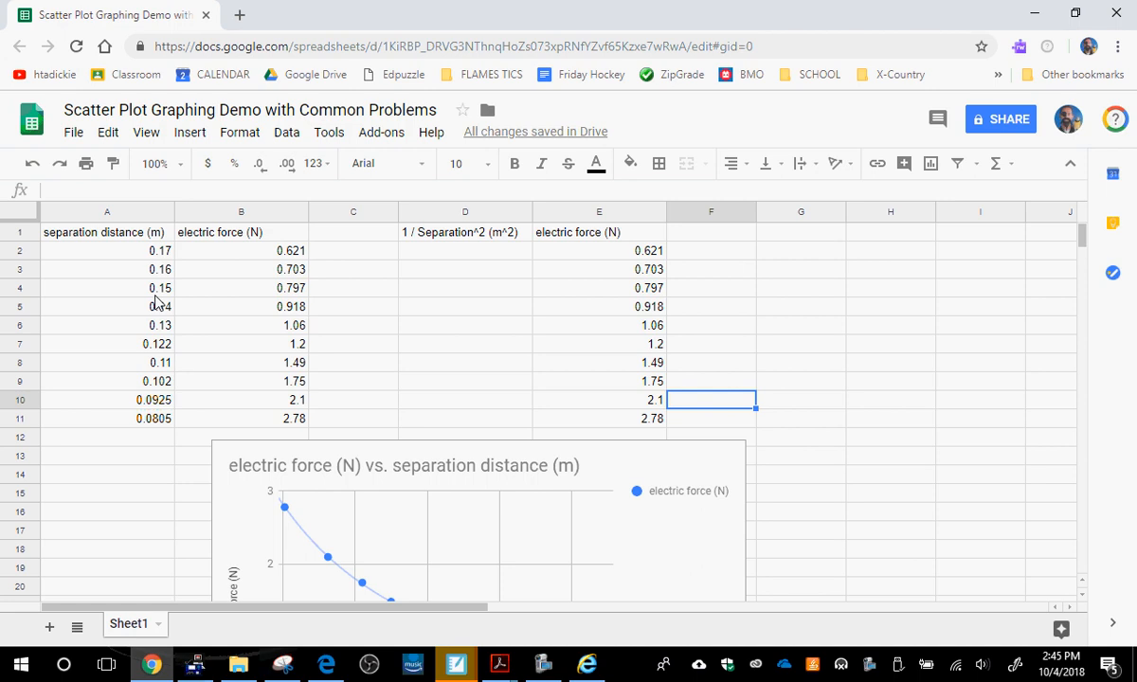
pyautogui.moveTo(464, 262)
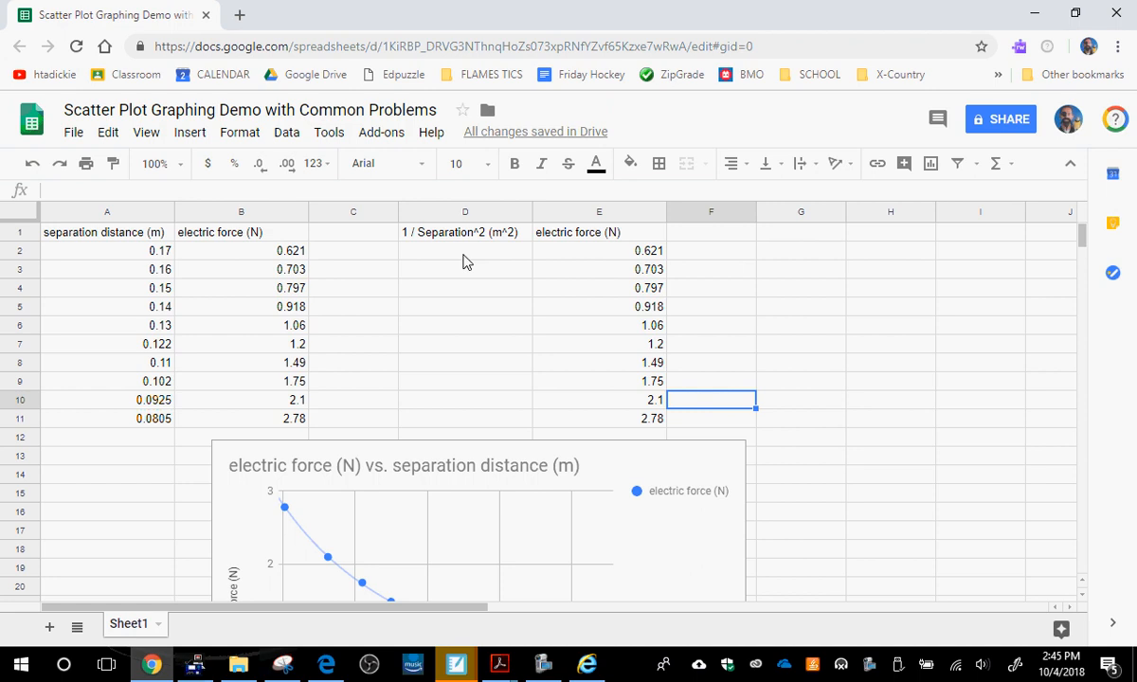
# Enter =1/(A2*A2) in D2 and reselect D2 to fix the #ERROR!
pyautogui.click(464, 251)
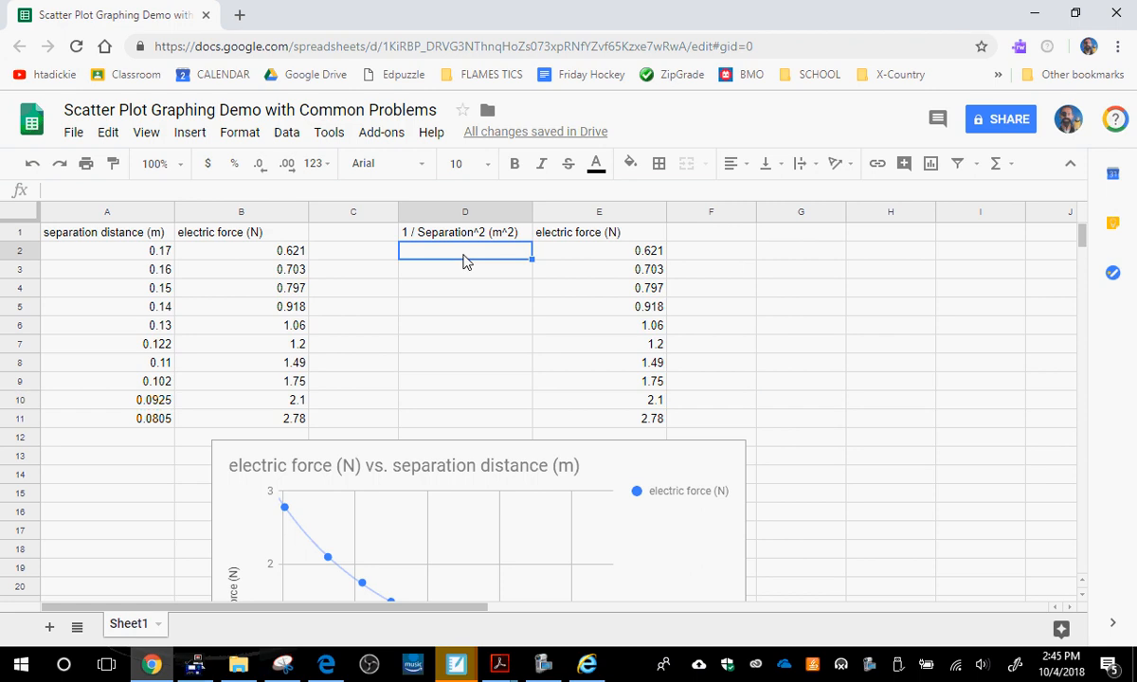
pyautogui.write('=')
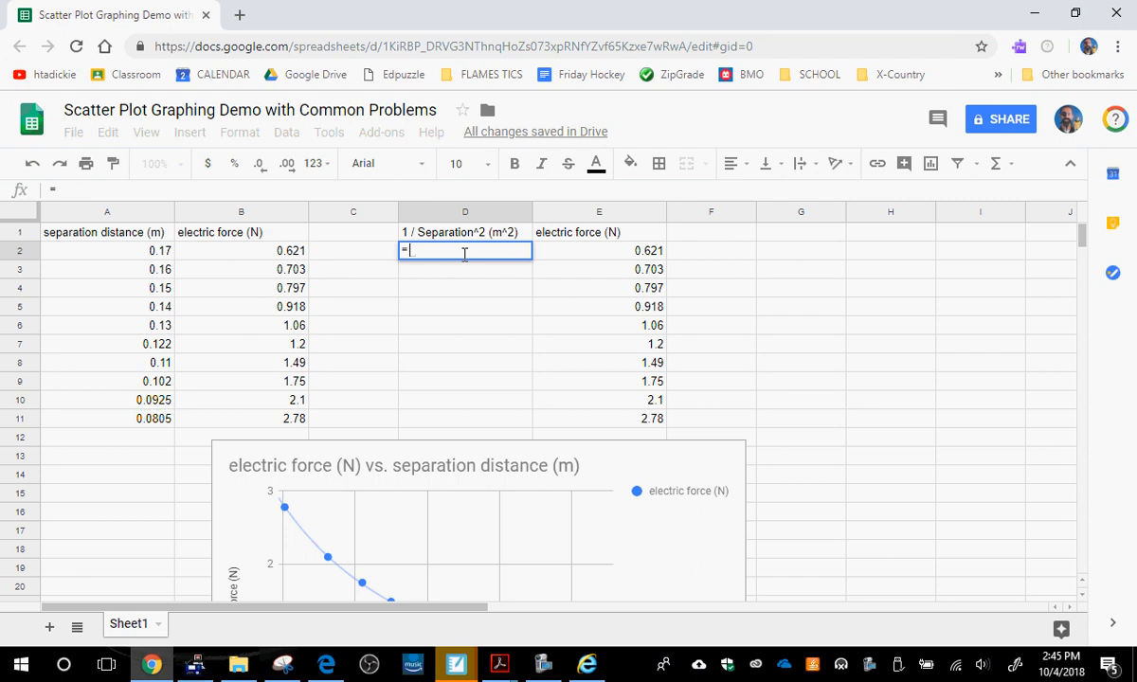
pyautogui.write('/')
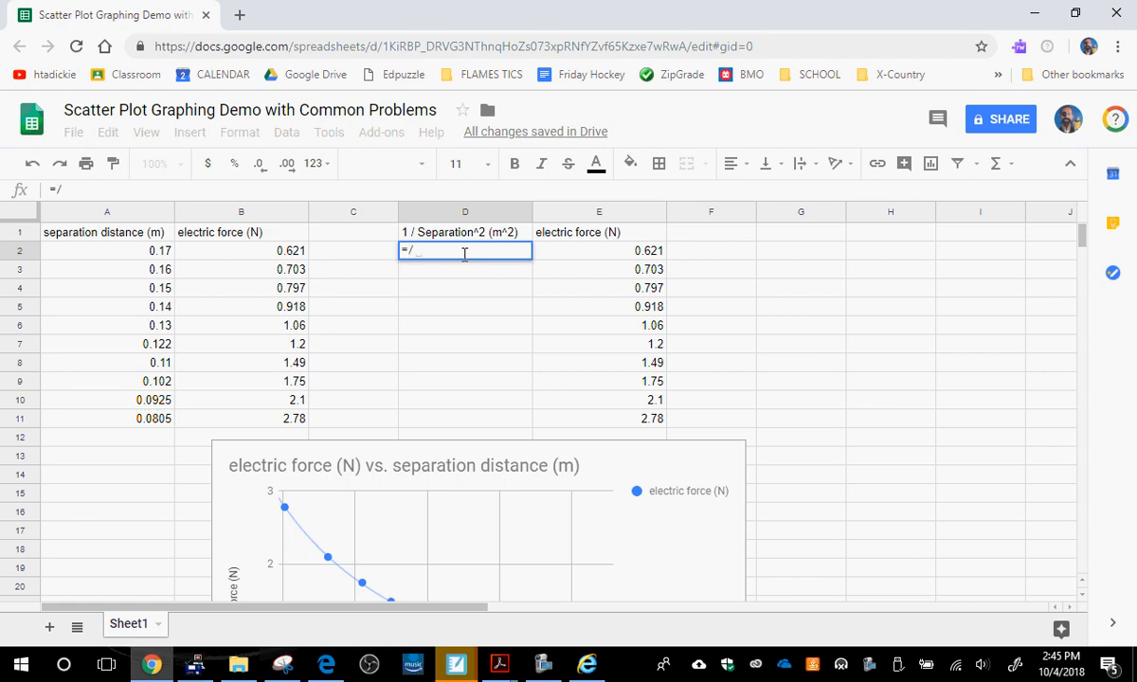
pyautogui.write('(')
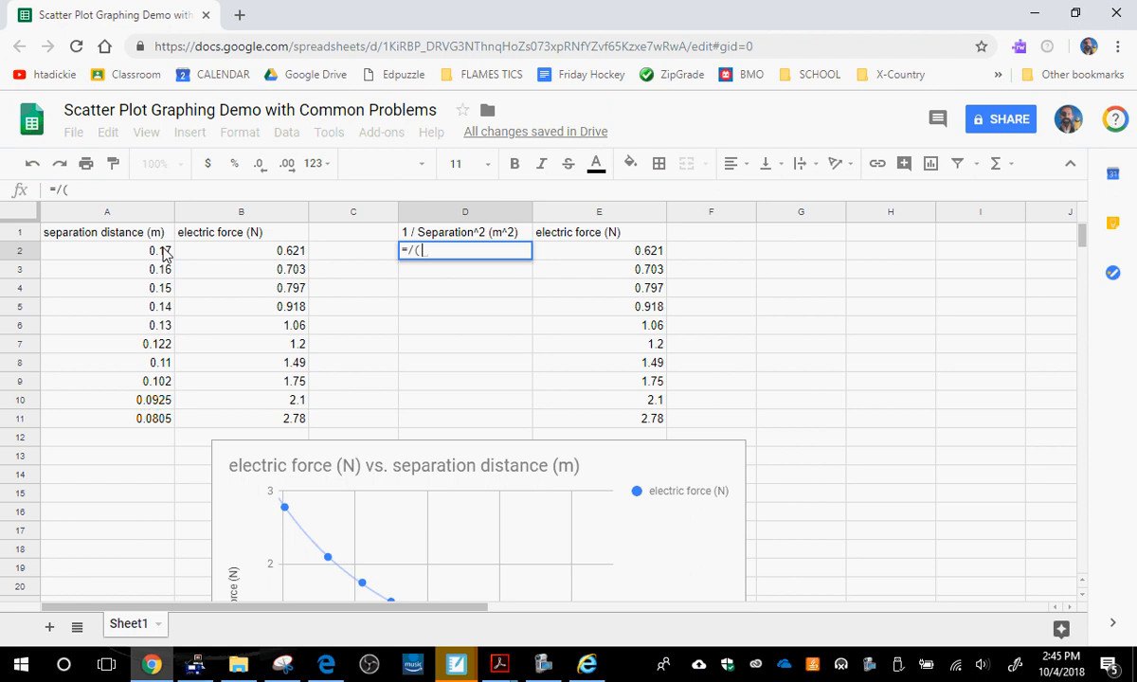
pyautogui.moveTo(126, 195)
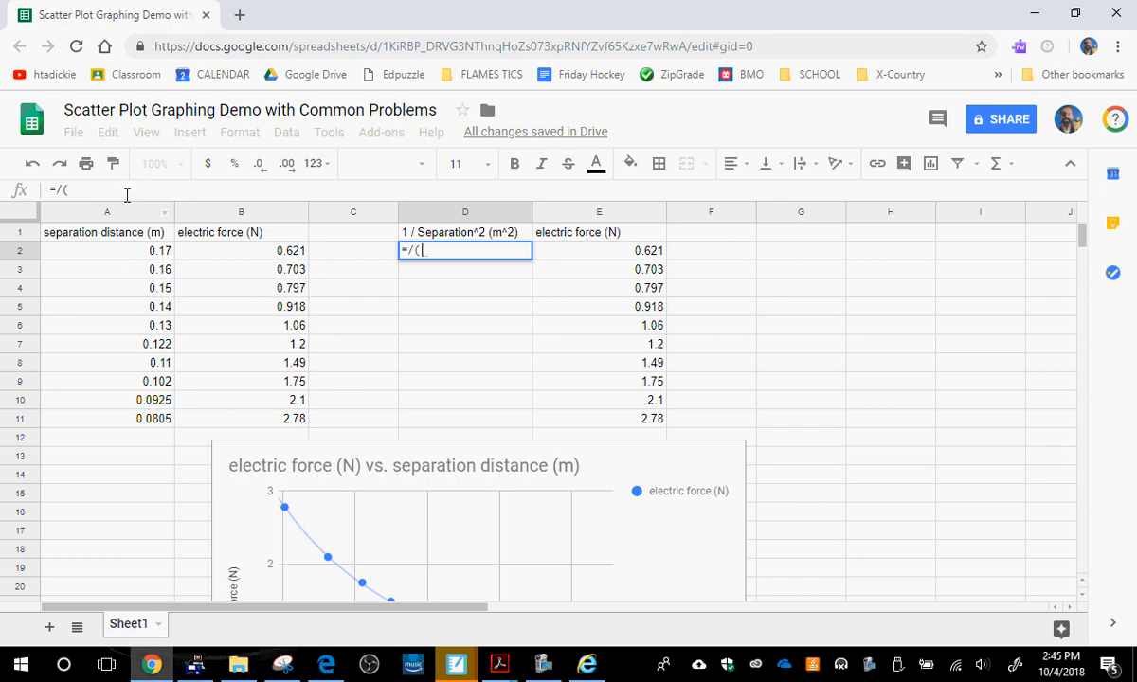
pyautogui.moveTo(98, 251)
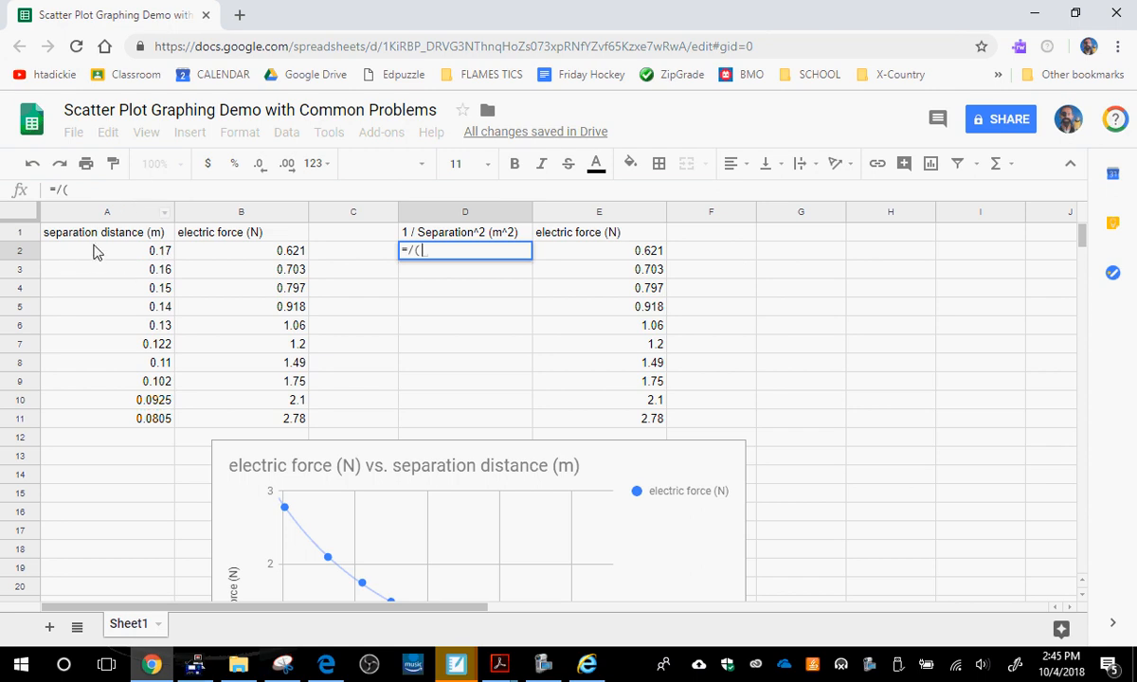
pyautogui.click(107, 250)
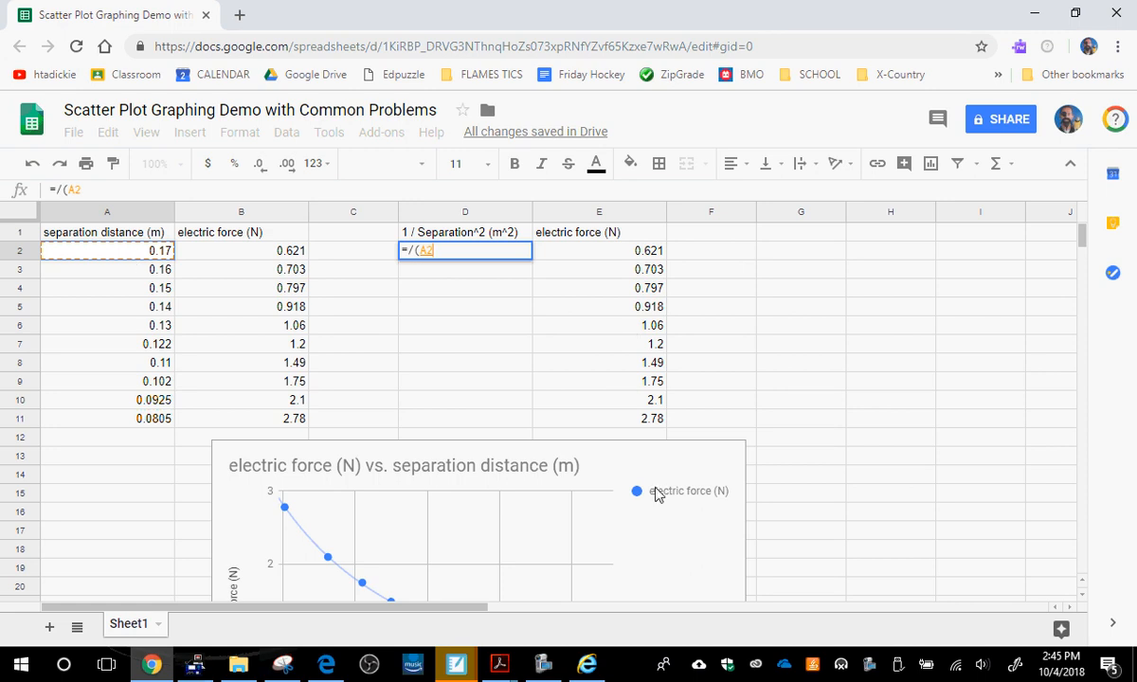
pyautogui.write('*')
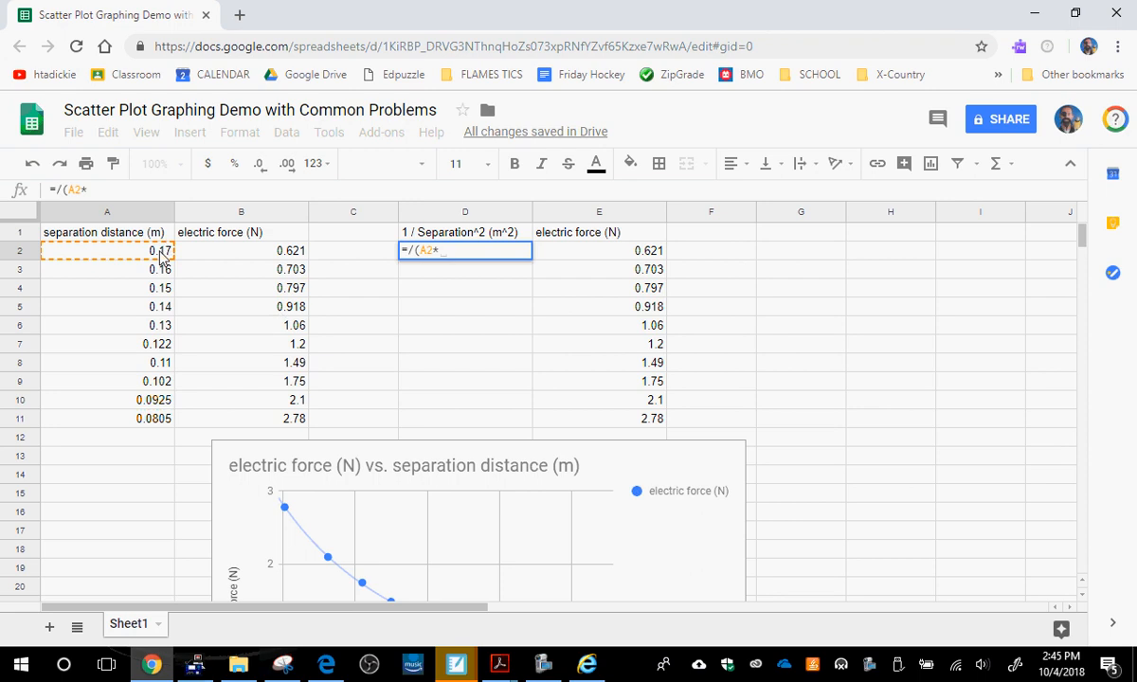
pyautogui.write('A2')
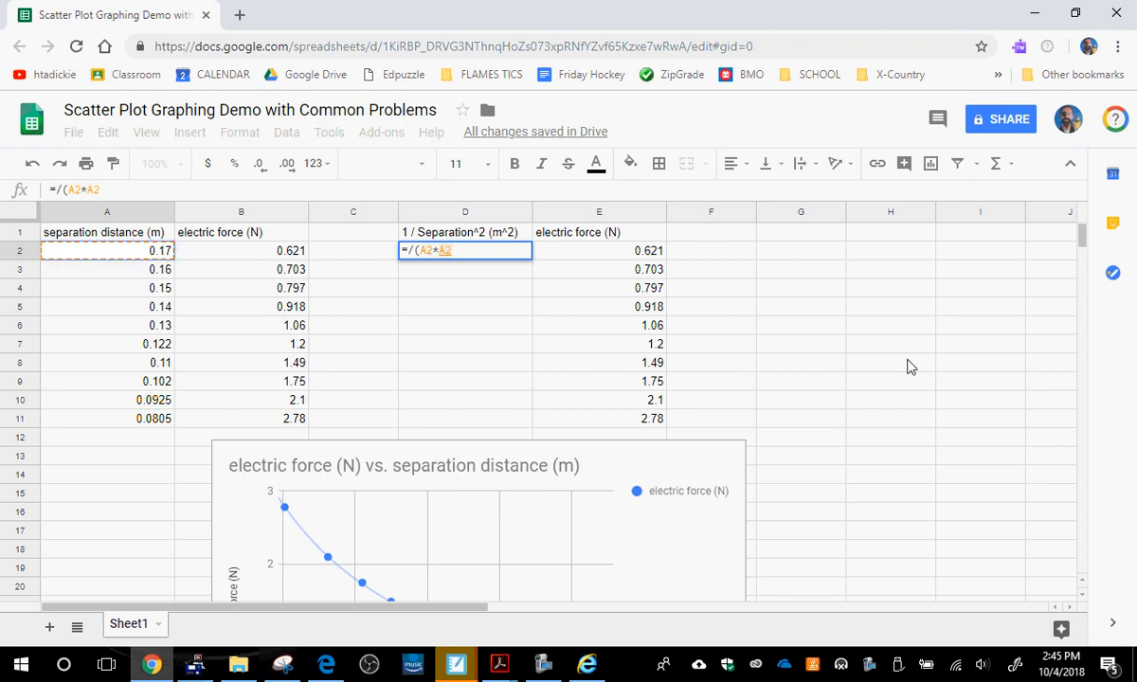
pyautogui.write(')')
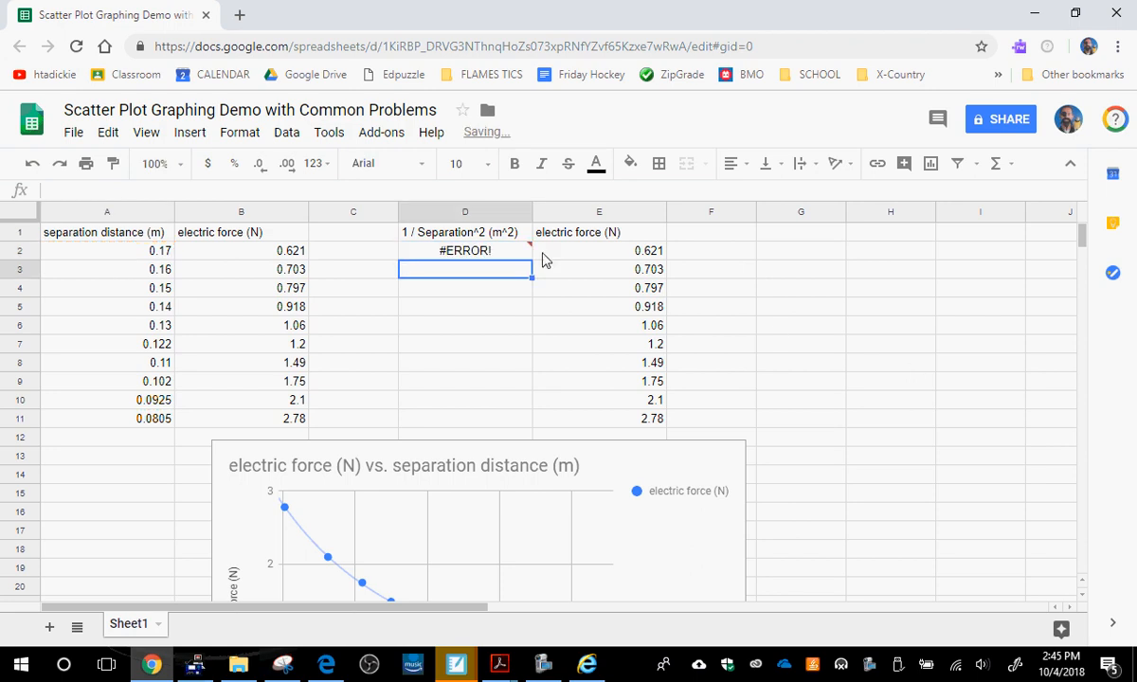
pyautogui.click(465, 250)
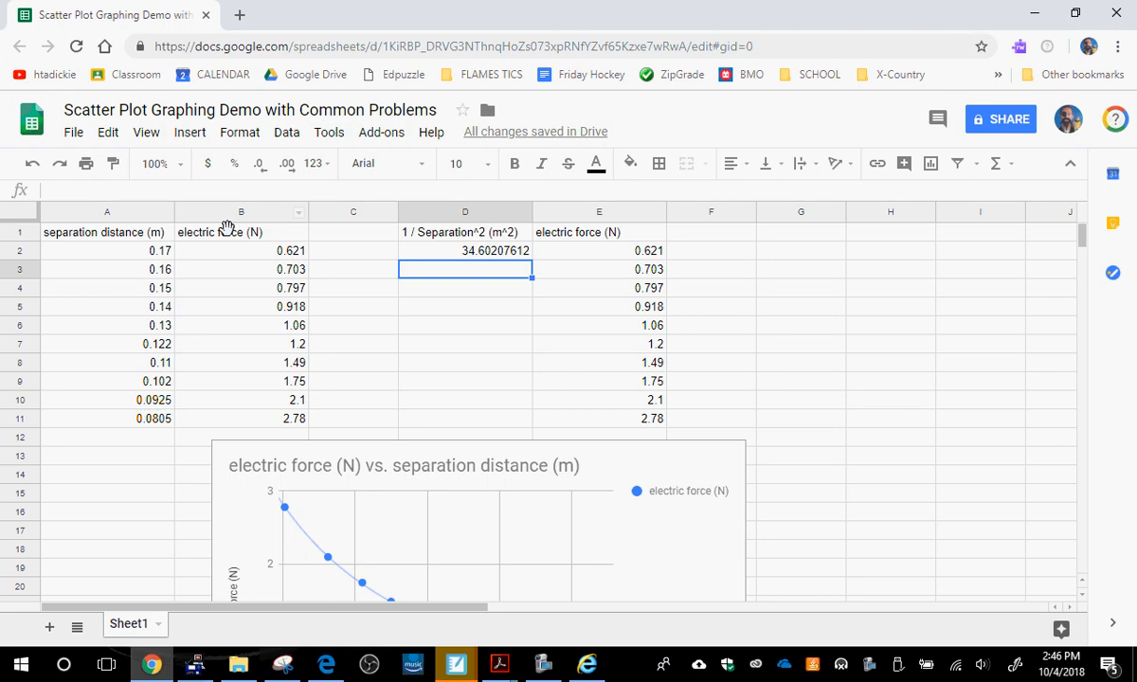
# Copy D2's inverse-square formula down through D11.
pyautogui.click(464, 251)
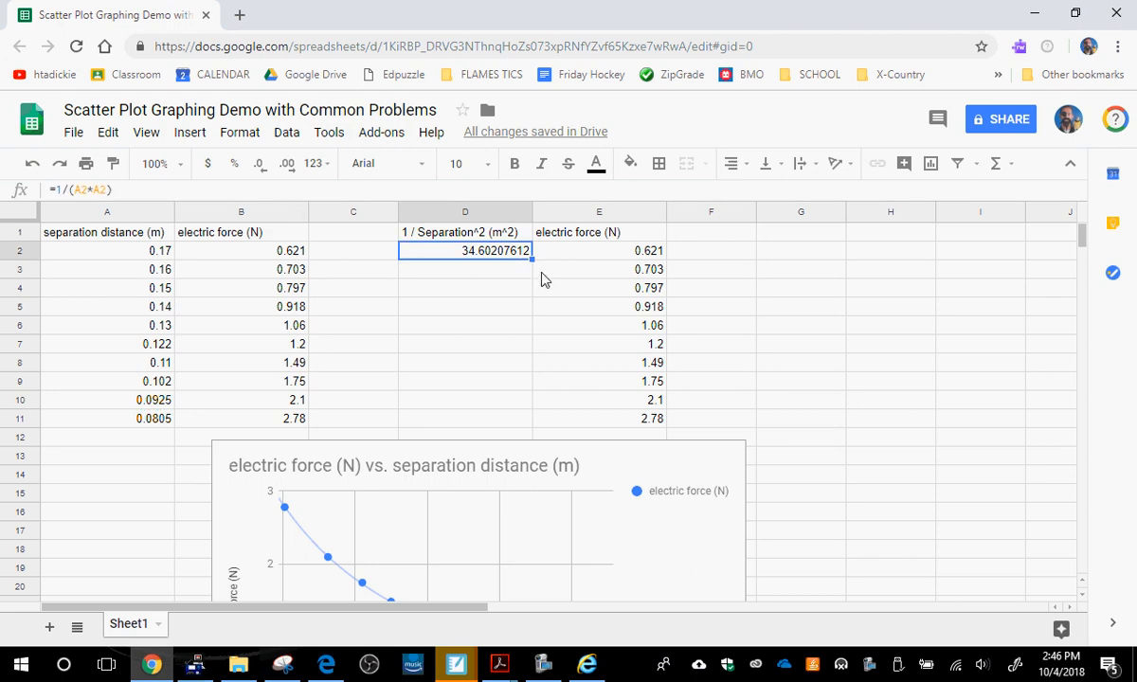
pyautogui.moveTo(537, 273)
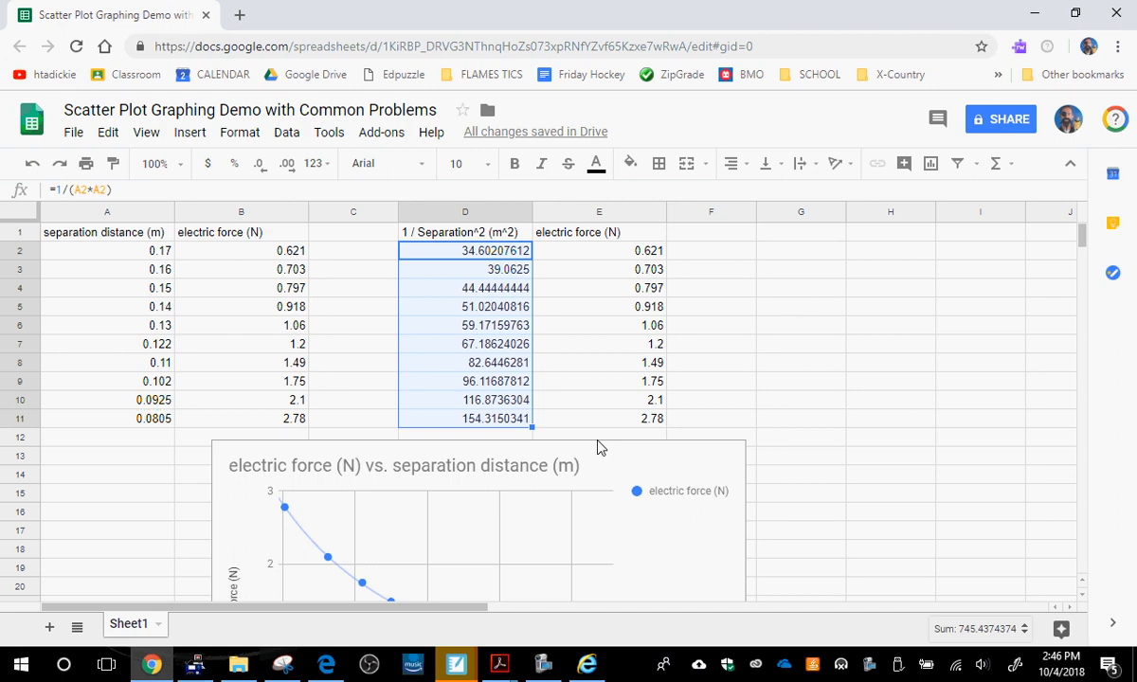
pyautogui.click(711, 325)
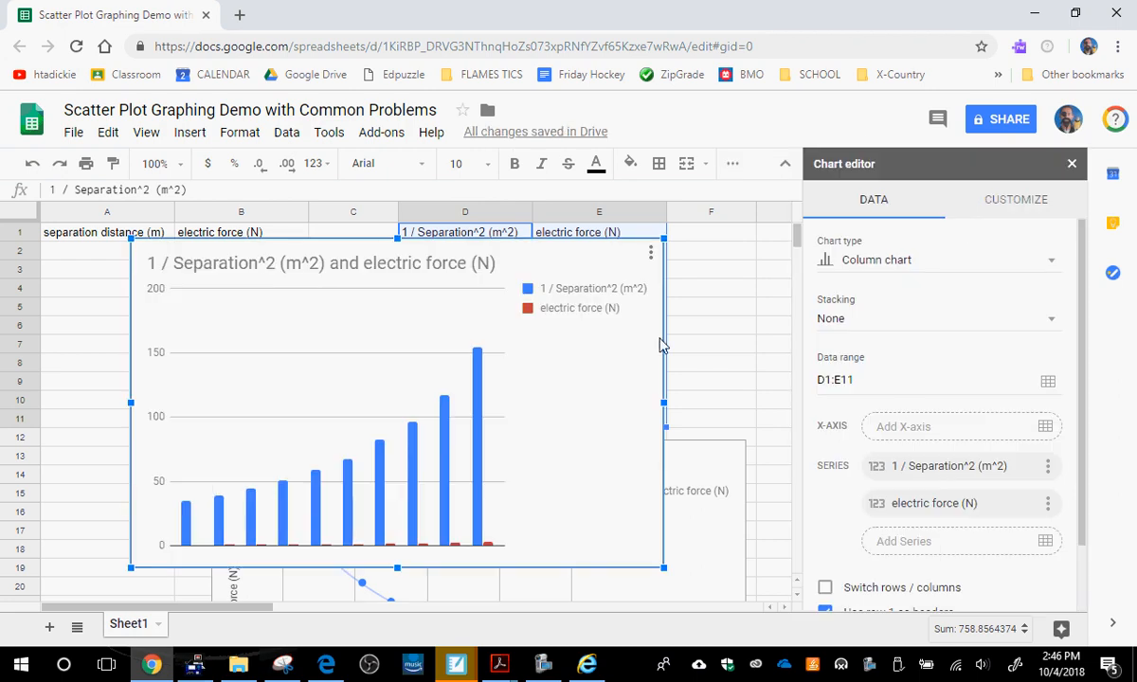
pyautogui.moveTo(449, 521)
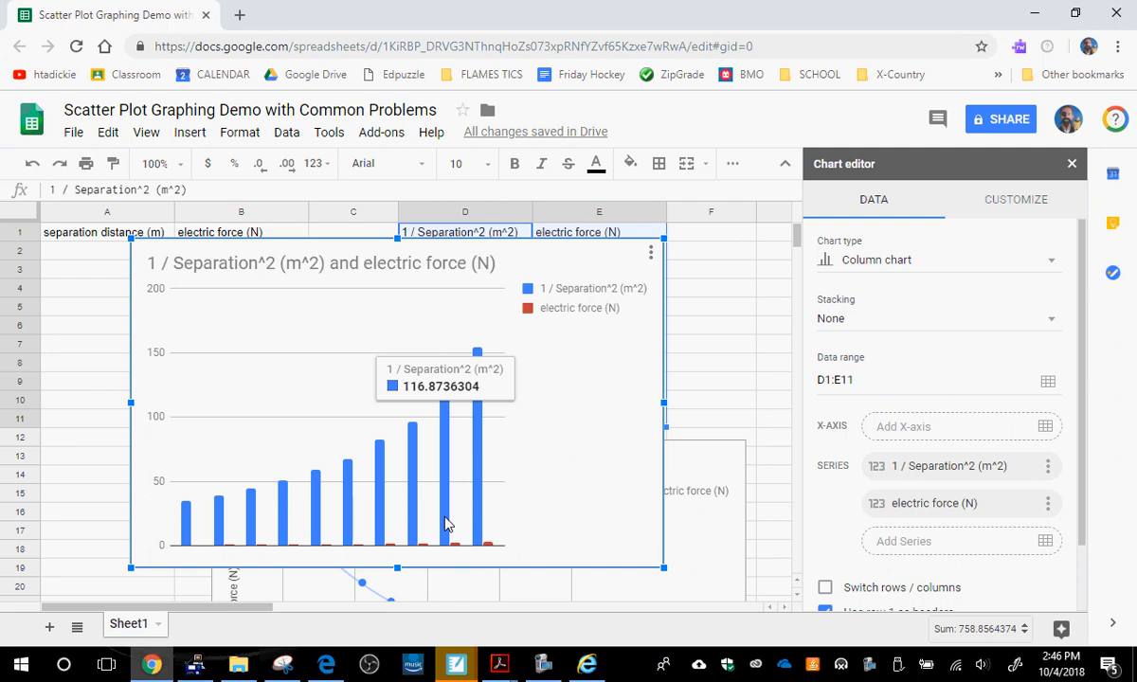
# Change the new 1/separation² vs. force chart's type to Scatter chart.
pyautogui.click(936, 260)
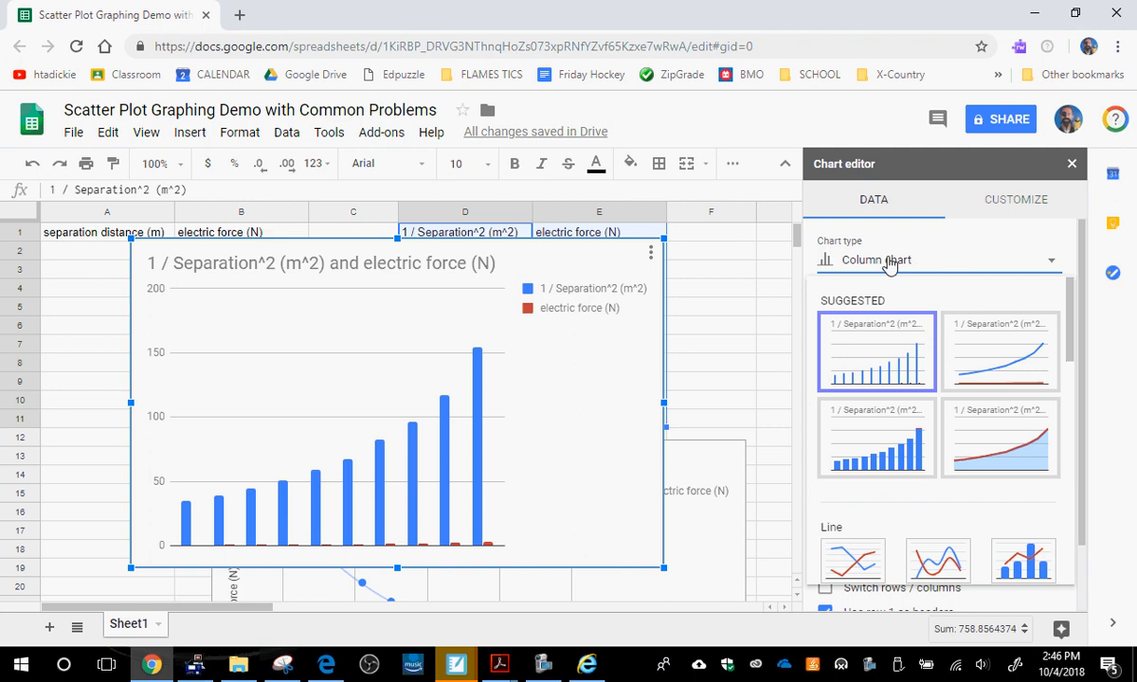
pyautogui.scroll(-3)
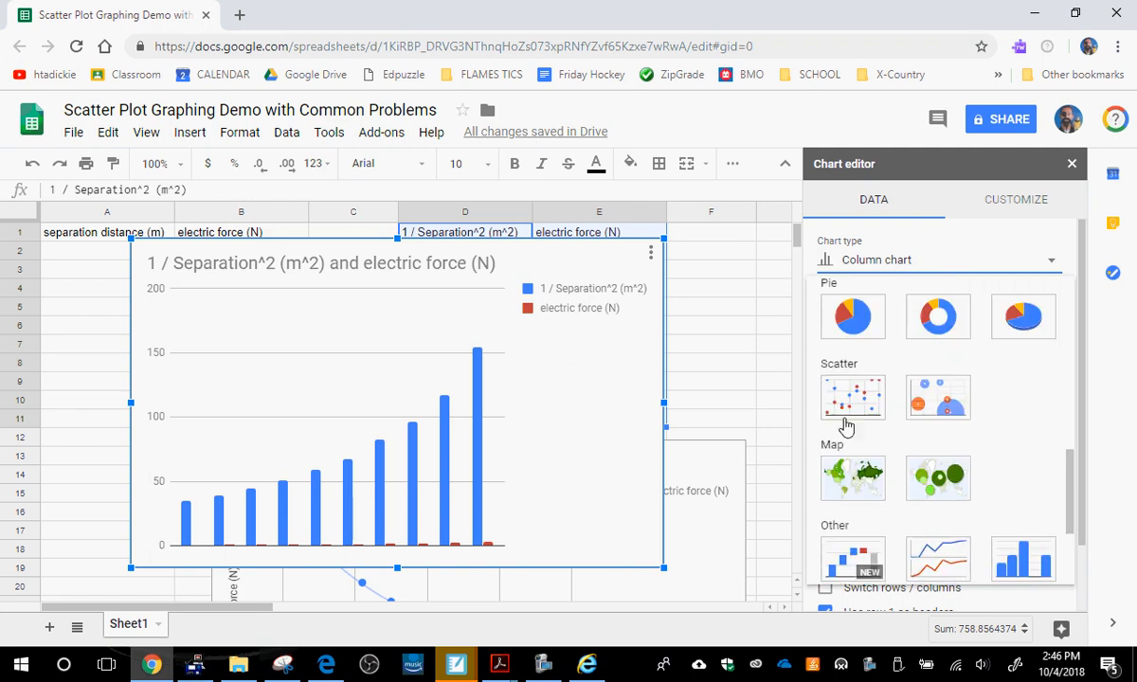
pyautogui.click(852, 397)
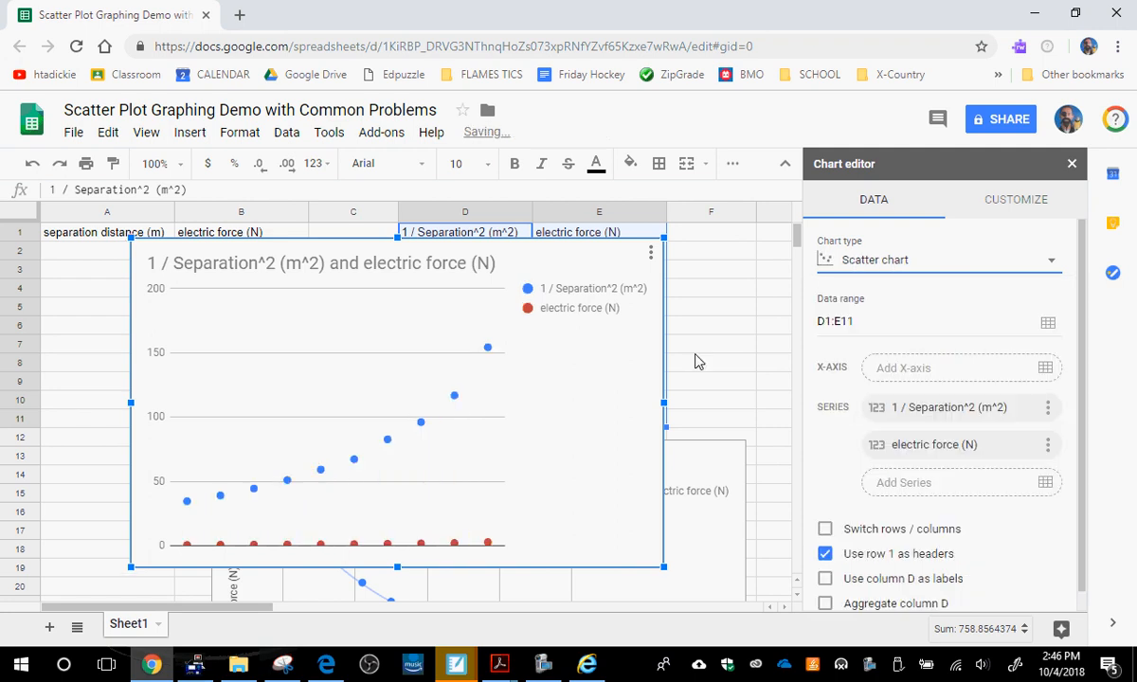
pyautogui.moveTo(393, 423)
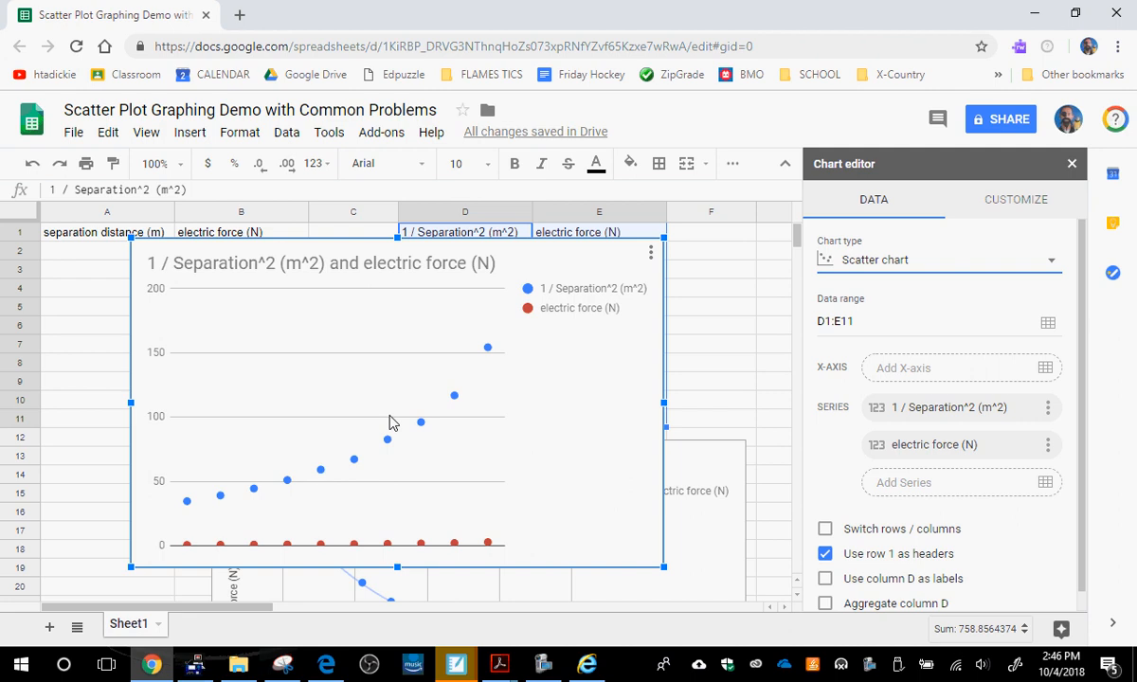
pyautogui.moveTo(372, 473)
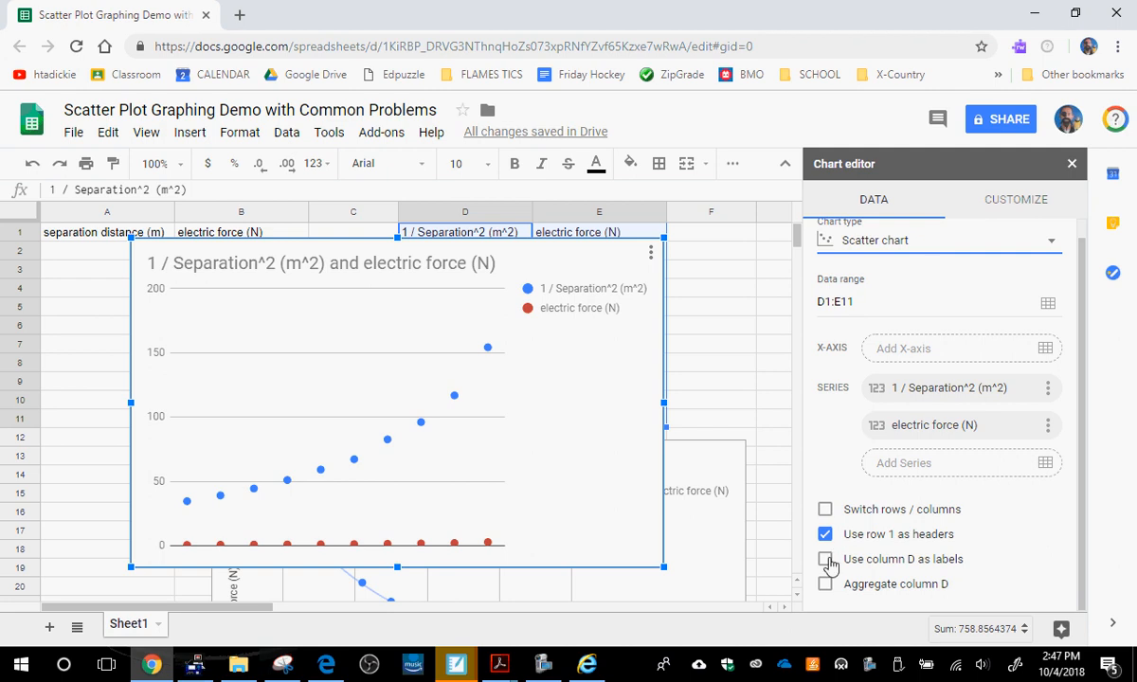
# Use column D for the x-axis and uncheck 'Treat labels as text' on the horizontal axis.
pyautogui.click(827, 559)
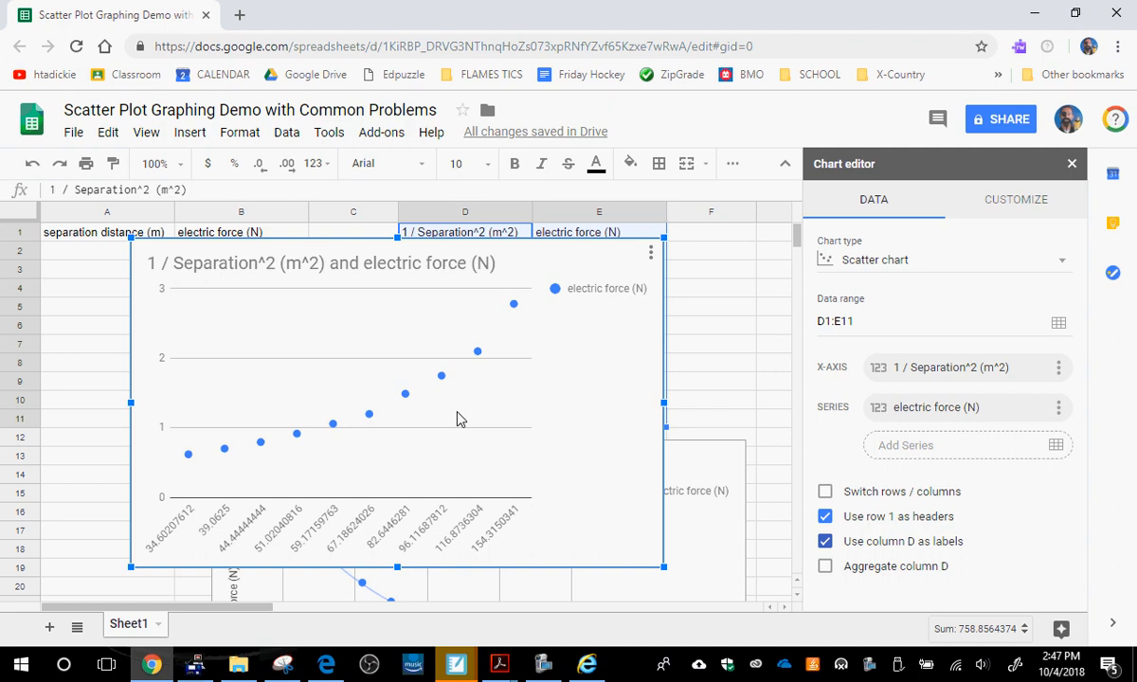
pyautogui.moveTo(216, 510)
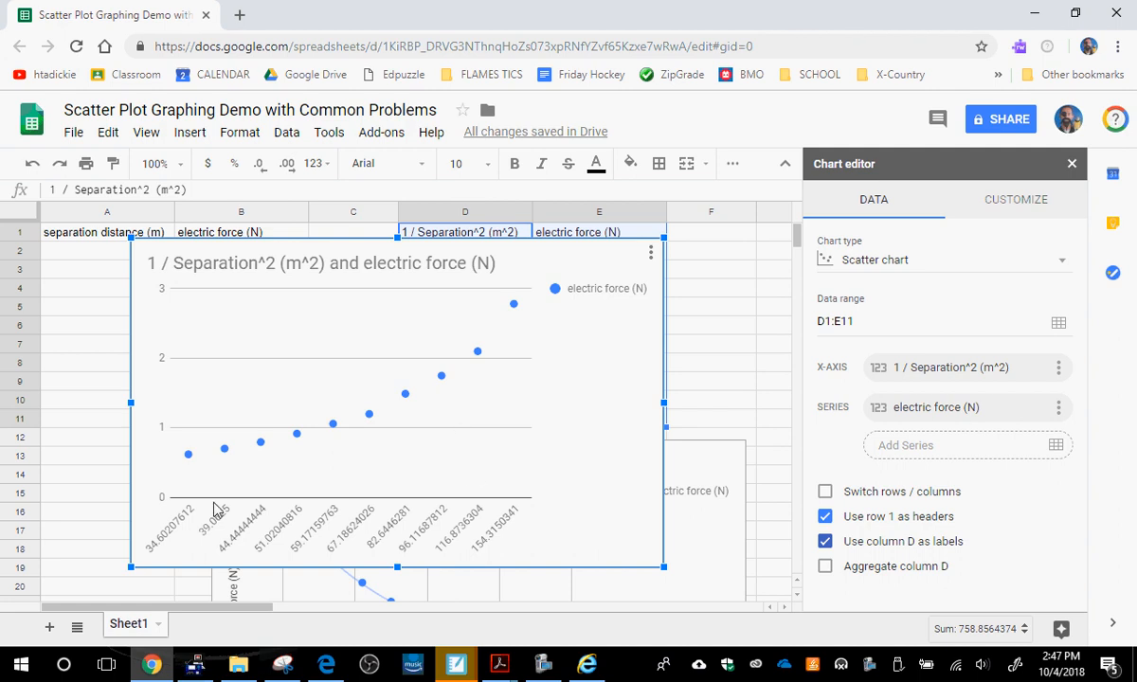
pyautogui.moveTo(299, 541)
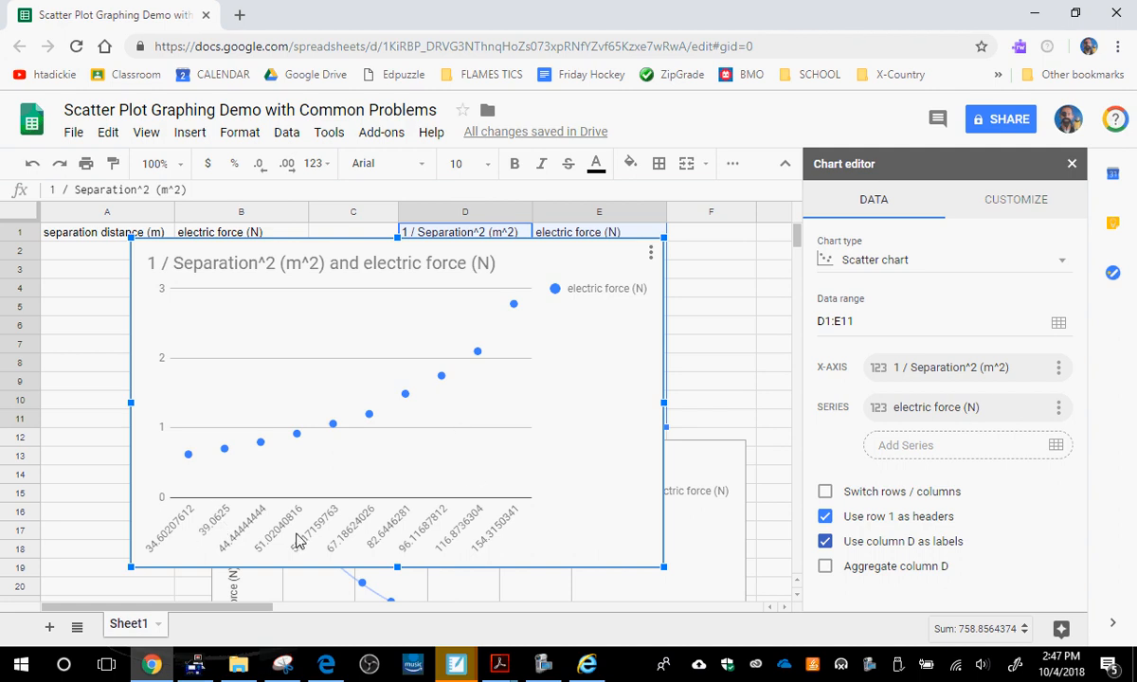
pyautogui.moveTo(163, 536)
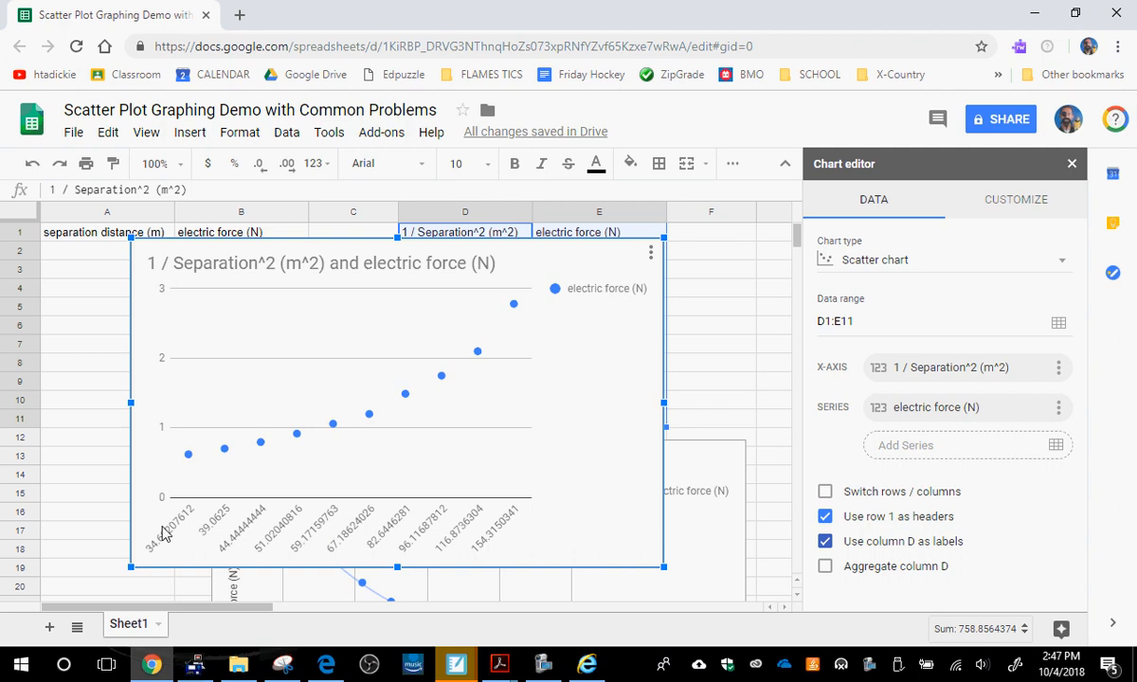
pyautogui.moveTo(291, 539)
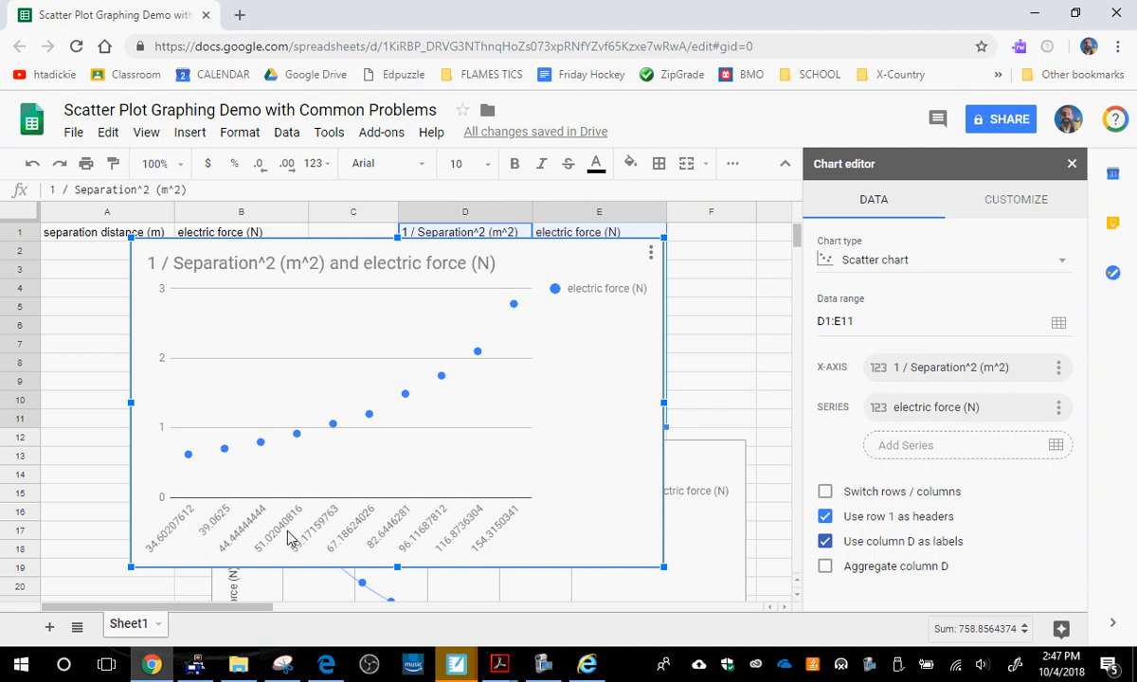
pyautogui.moveTo(327, 531)
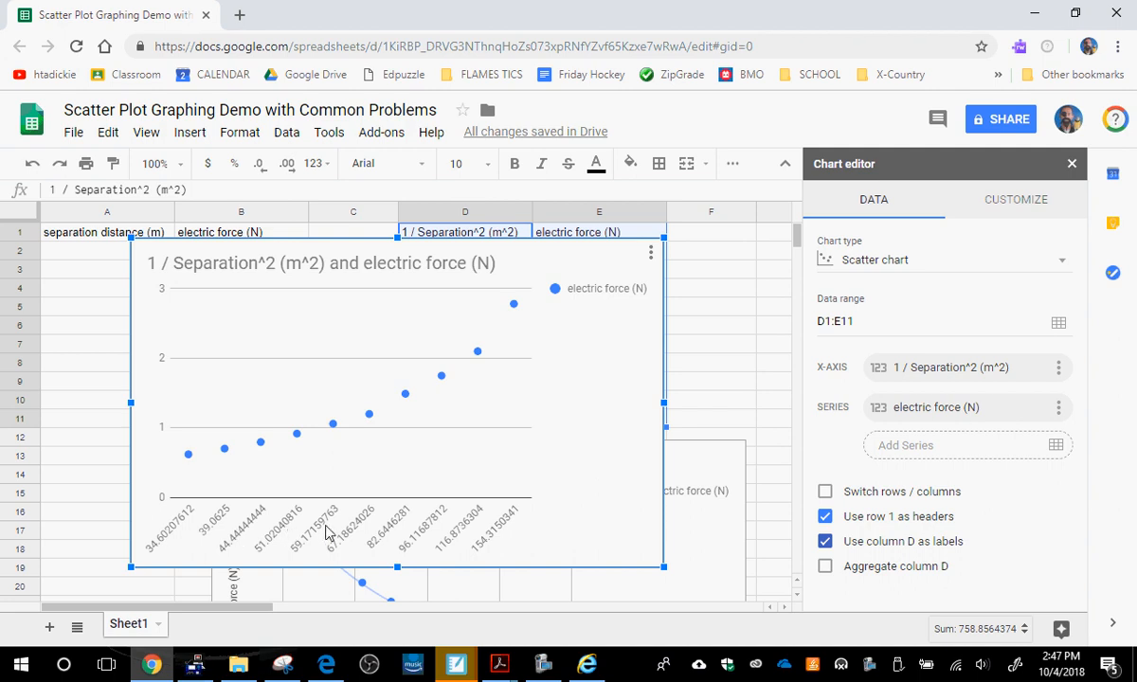
pyautogui.click(1015, 199)
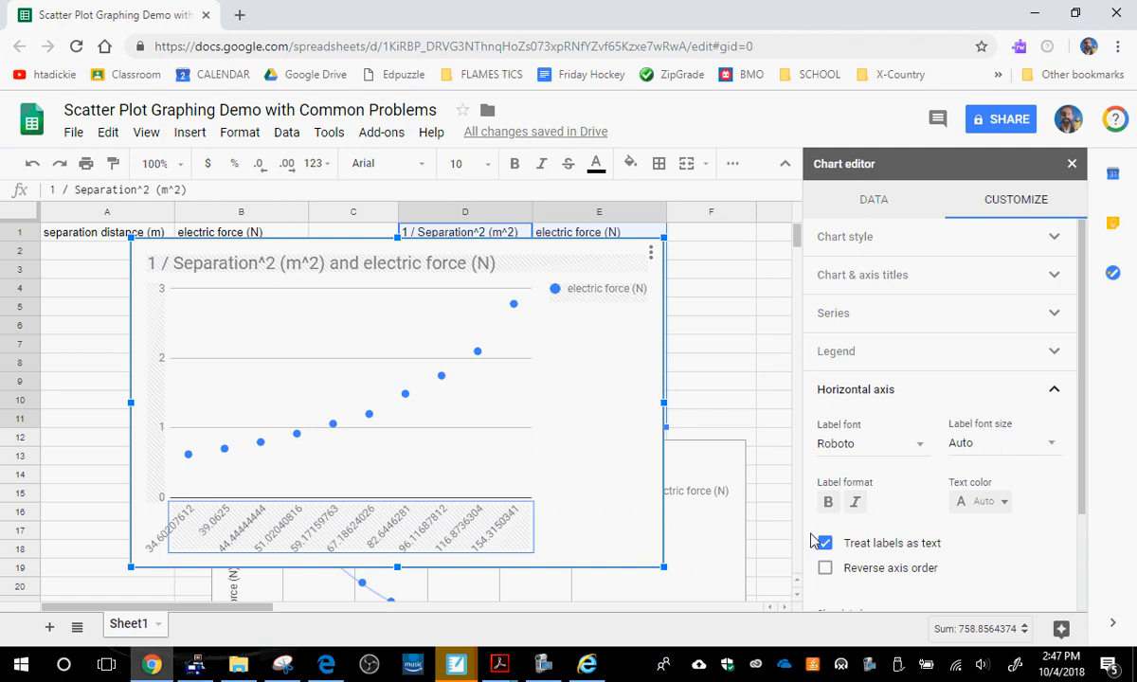
pyautogui.click(823, 543)
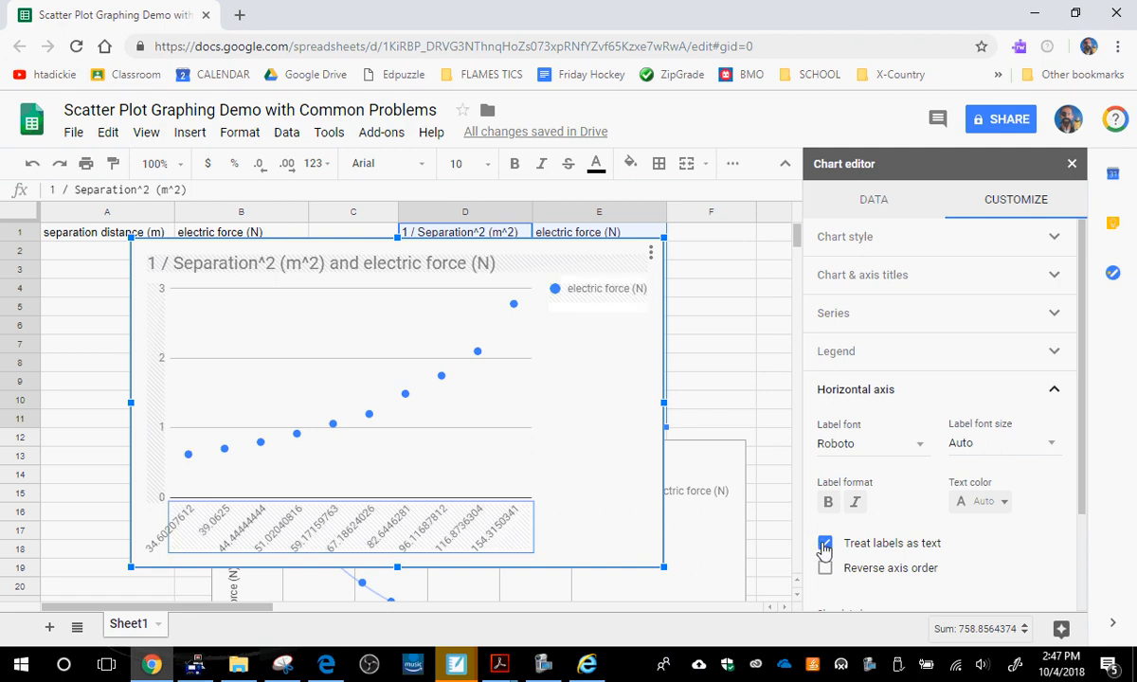
pyautogui.click(825, 543)
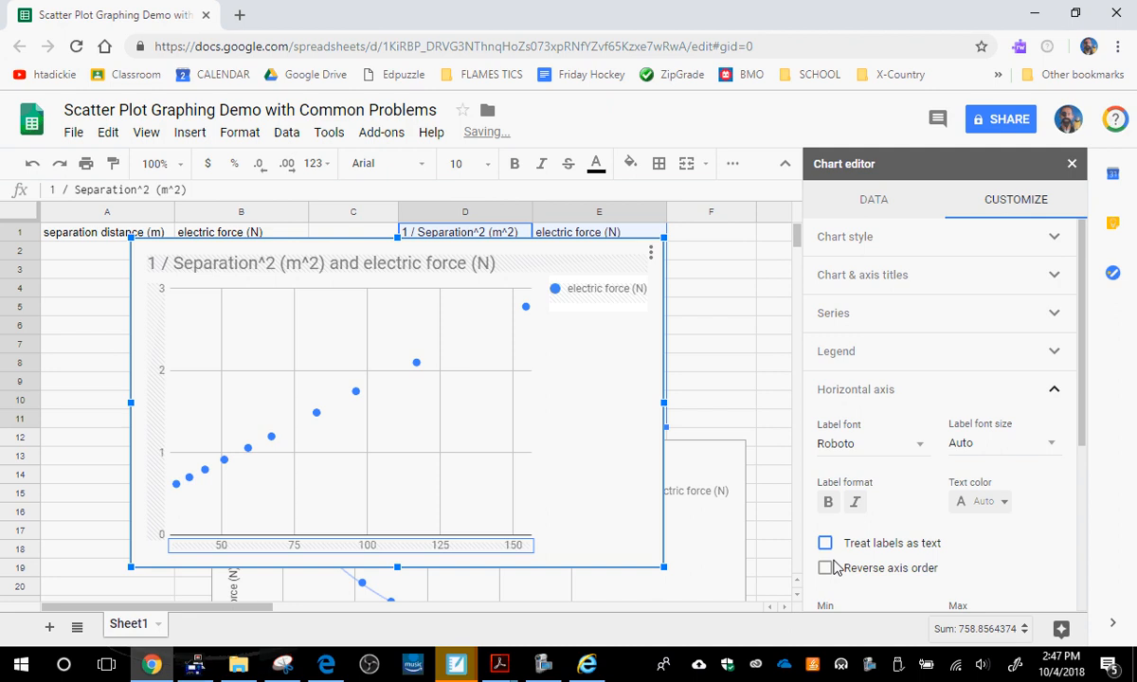
pyautogui.moveTo(900, 341)
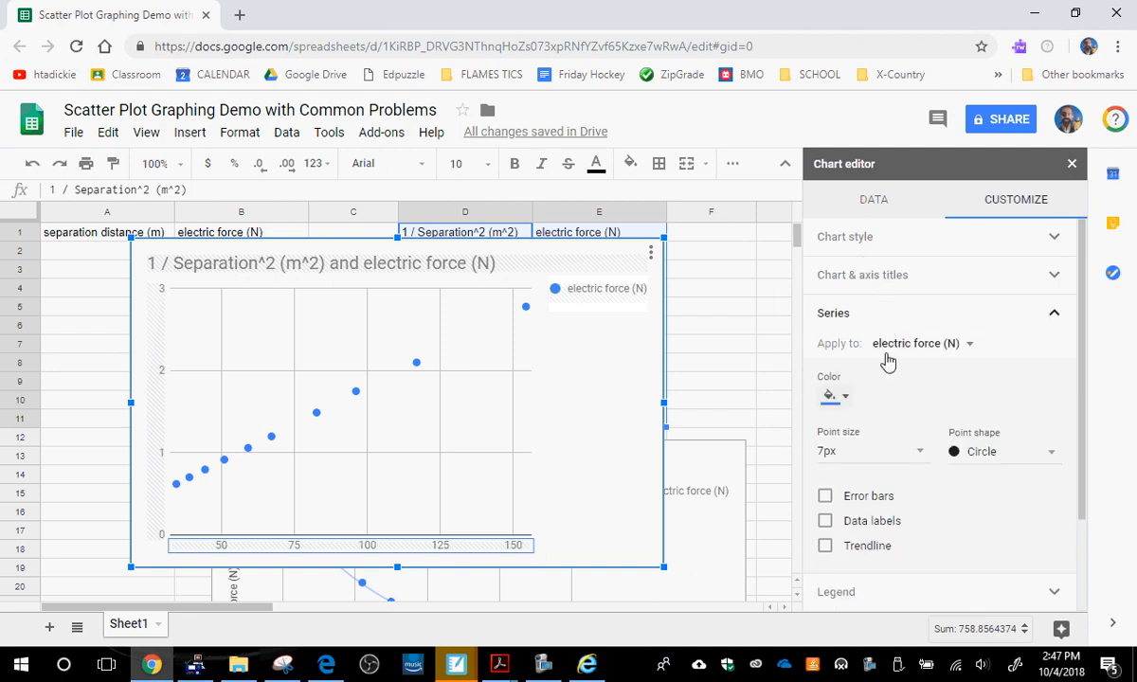
# Add a trendline labelled 'Use Equation', showing 0.0181*x + -4.38E-03 in the legend.
pyautogui.click(825, 546)
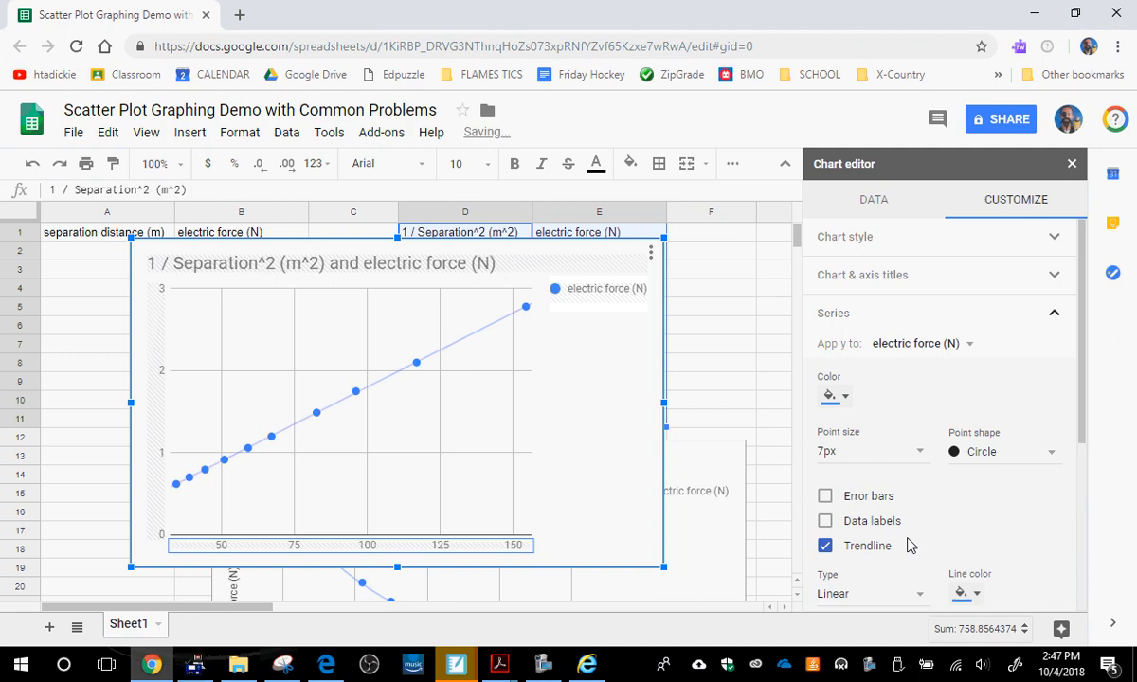
pyautogui.scroll(-3)
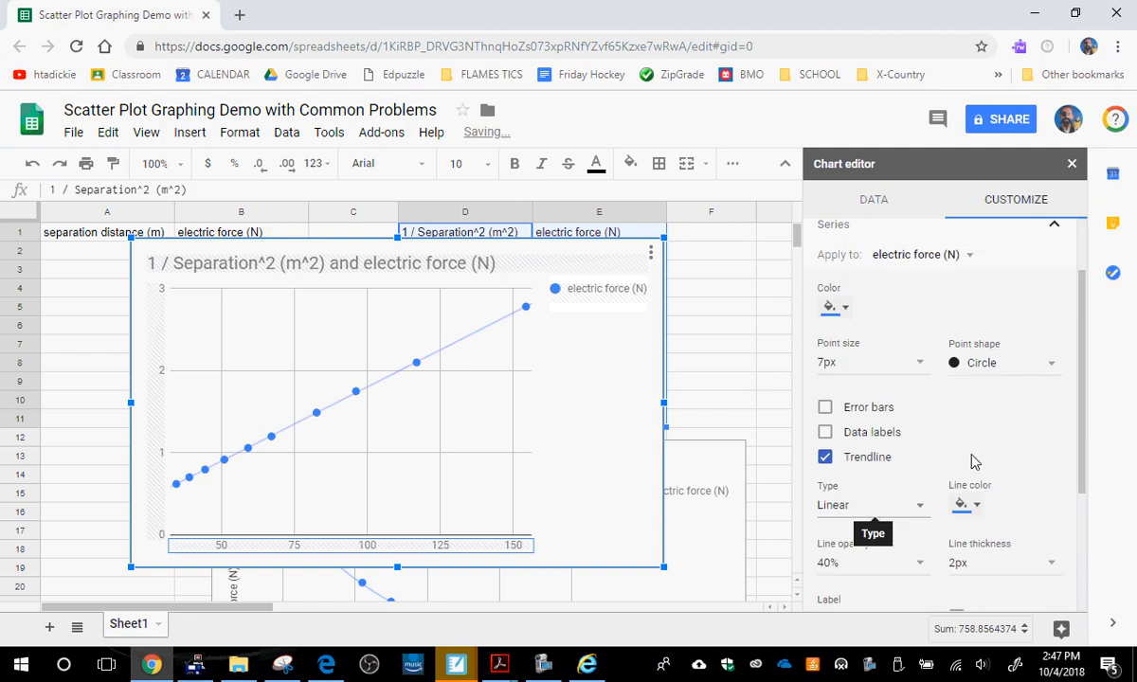
pyautogui.moveTo(986, 455)
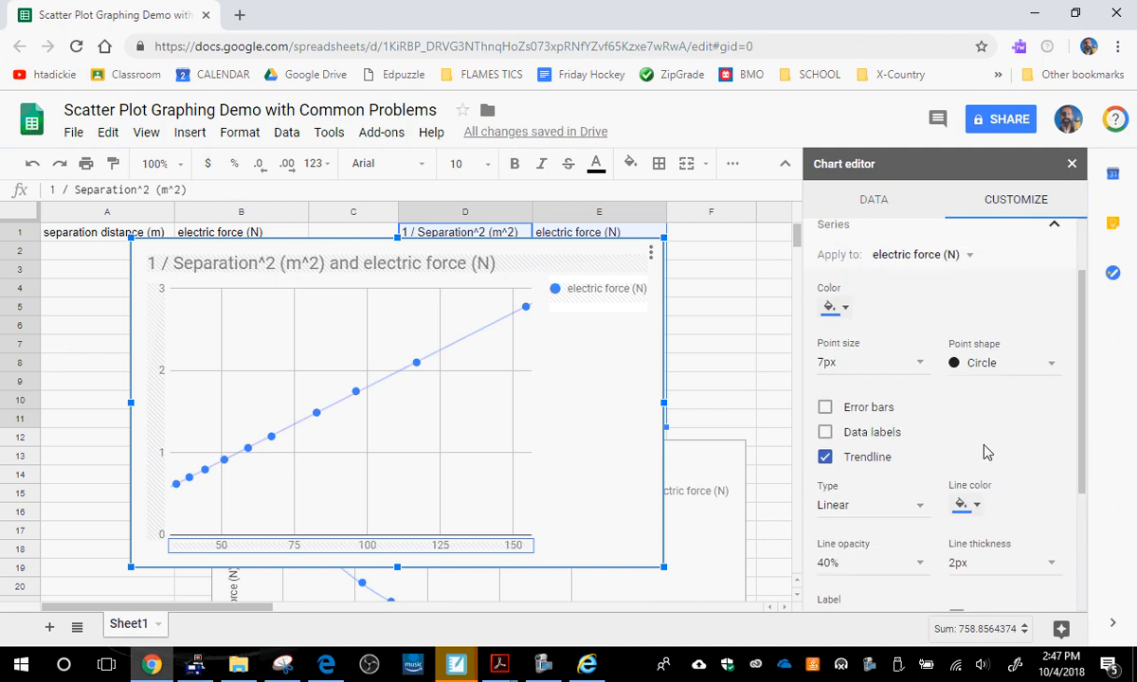
pyautogui.scroll(-3)
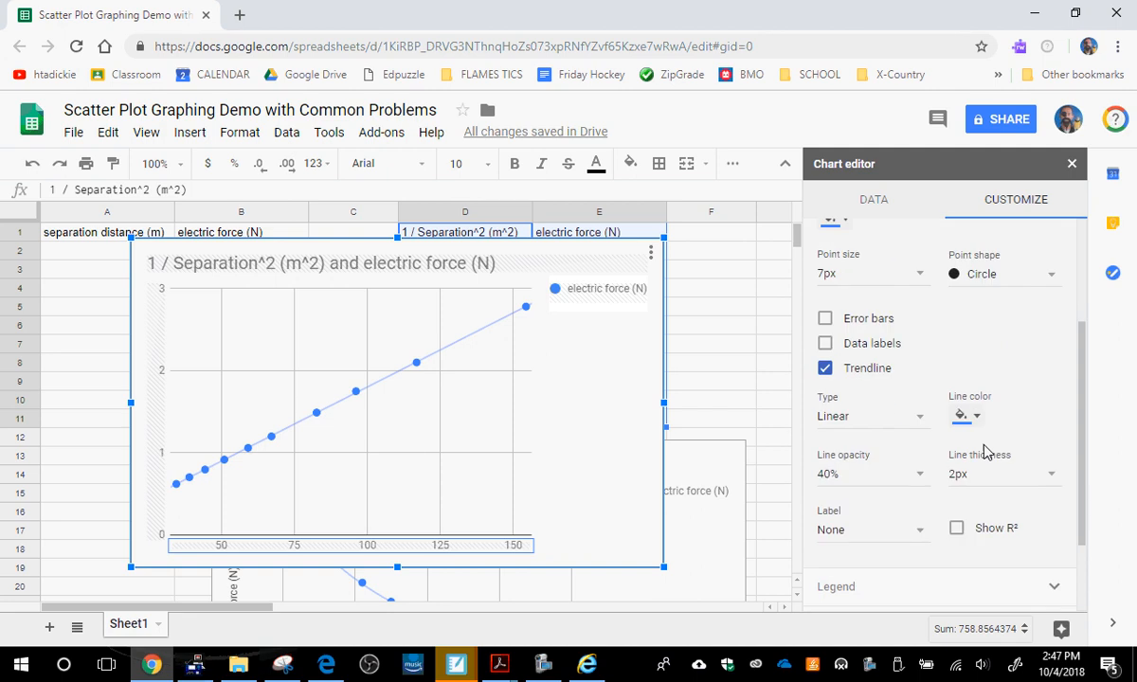
pyautogui.scroll(-3)
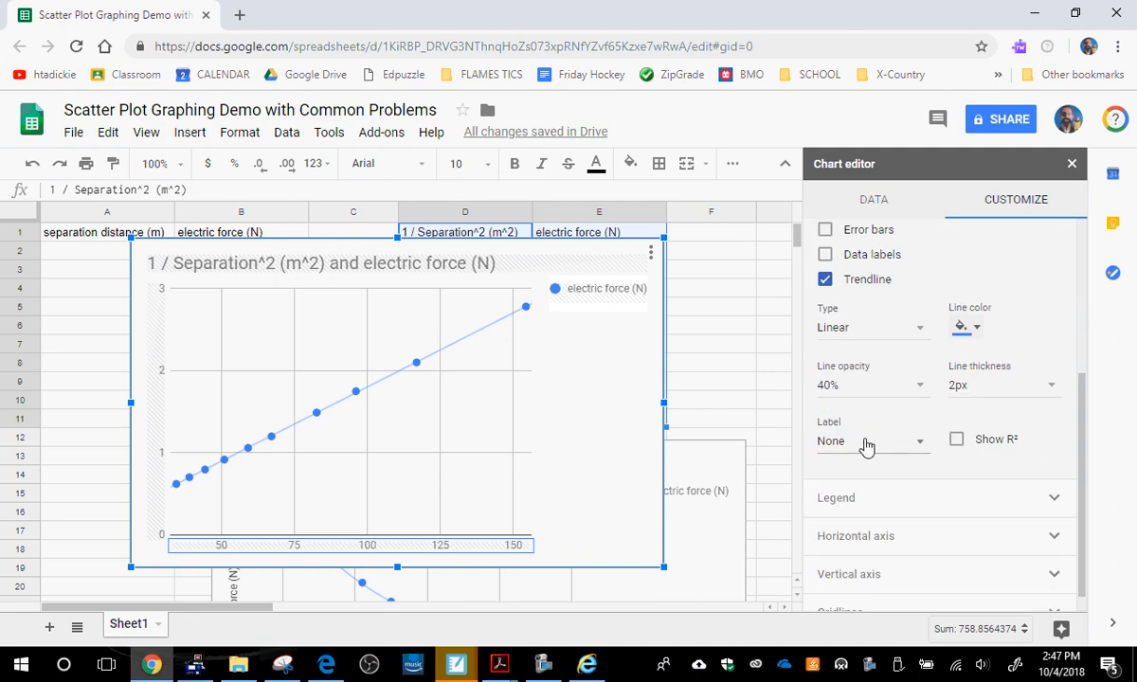
pyautogui.click(870, 441)
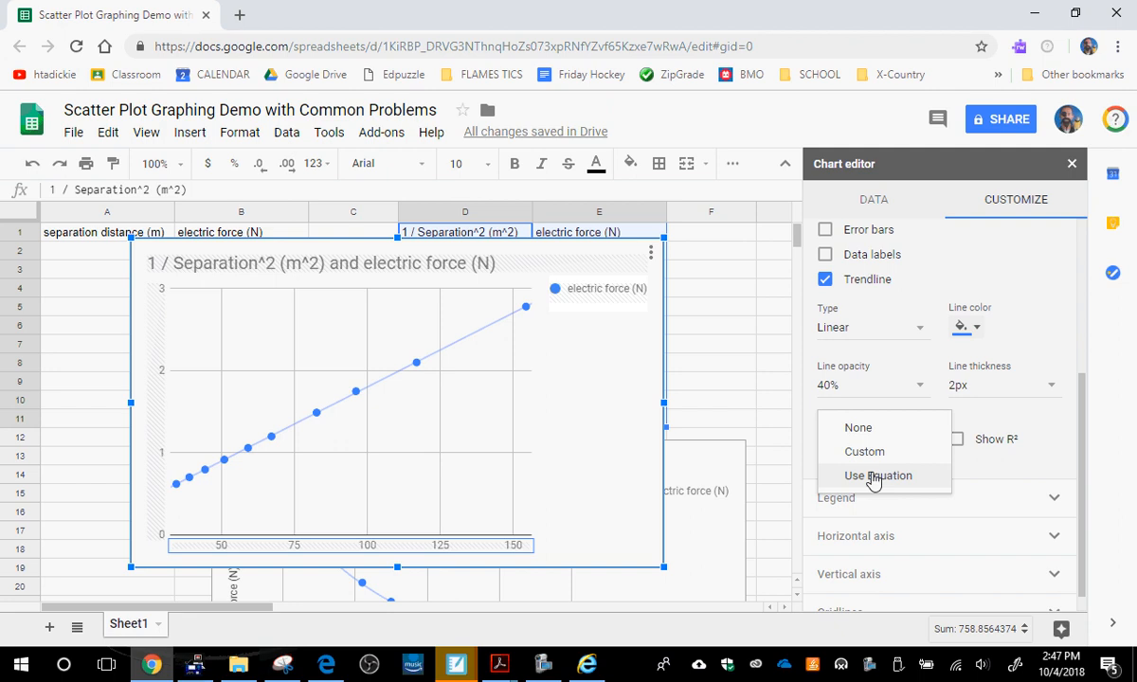
pyautogui.click(878, 475)
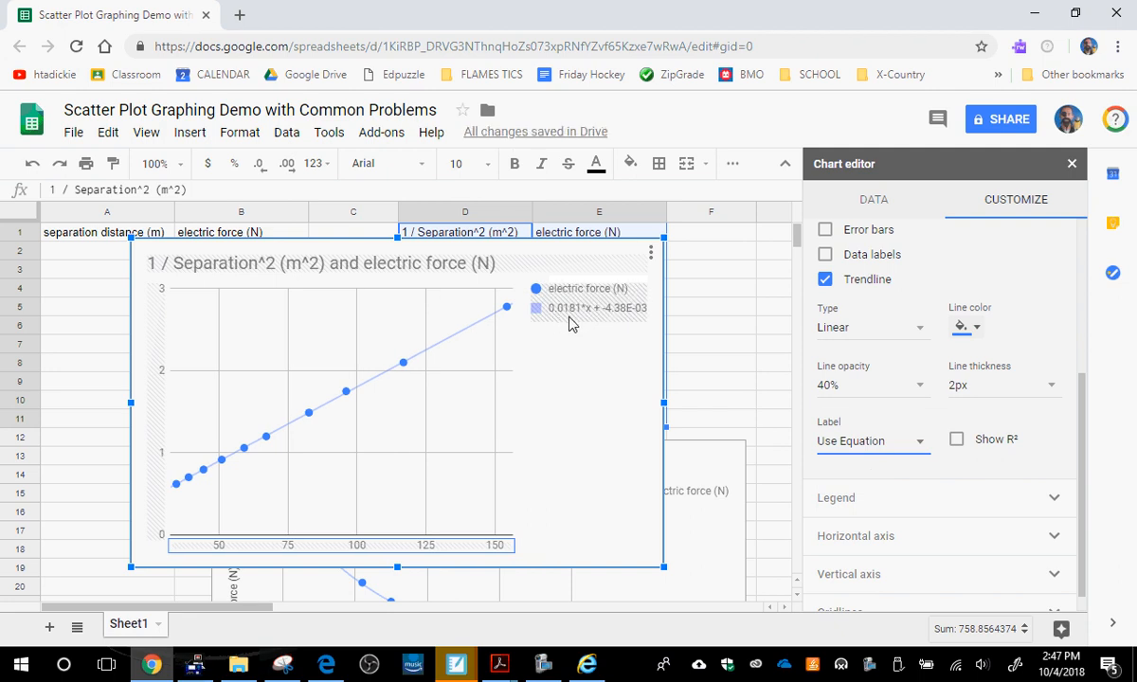
pyautogui.moveTo(583, 317)
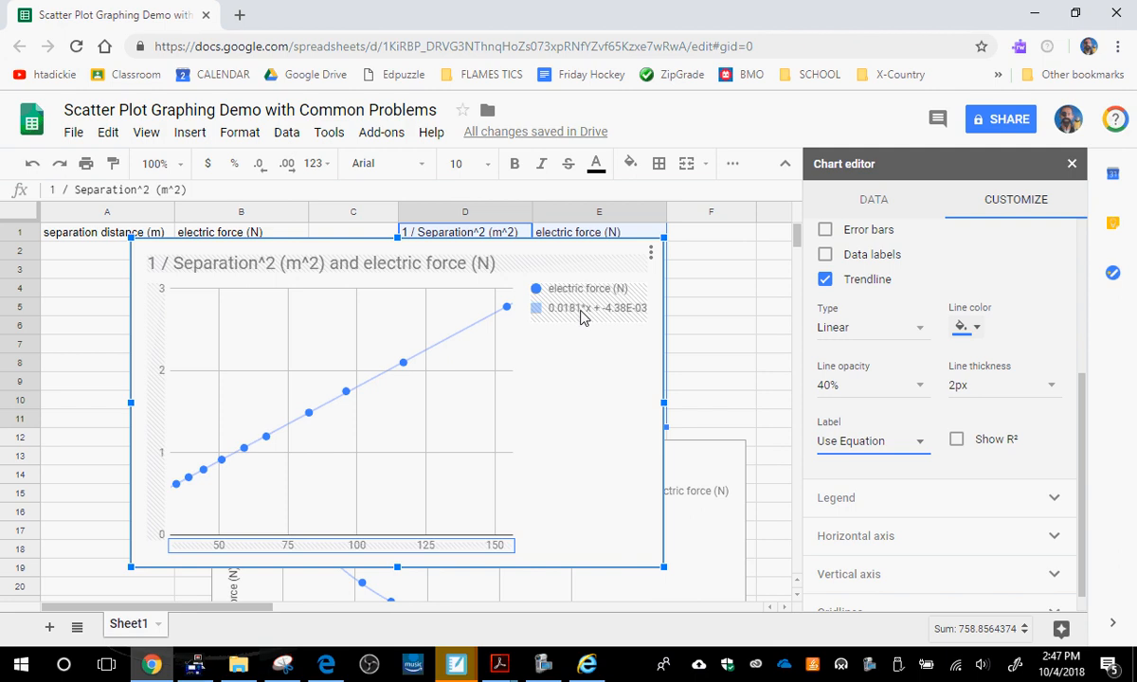
pyautogui.moveTo(571, 317)
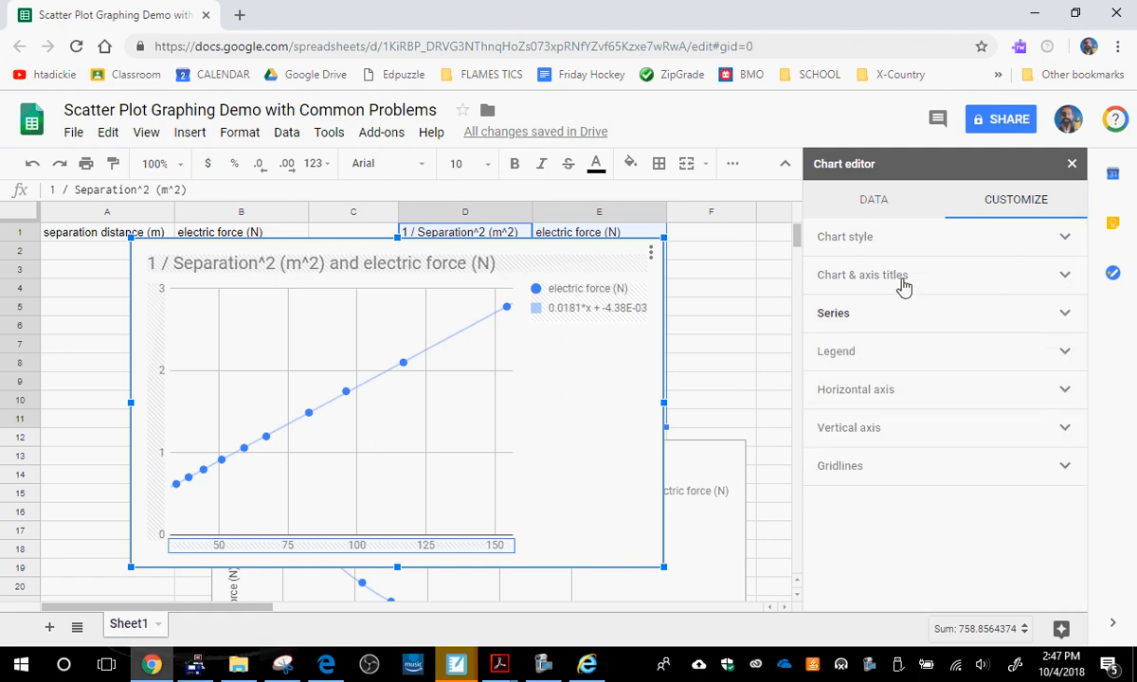
# Title the horizontal axis 'hgfhfhfhfh' and the vertical axis 'gfhfhfhf'.
pyautogui.click(863, 275)
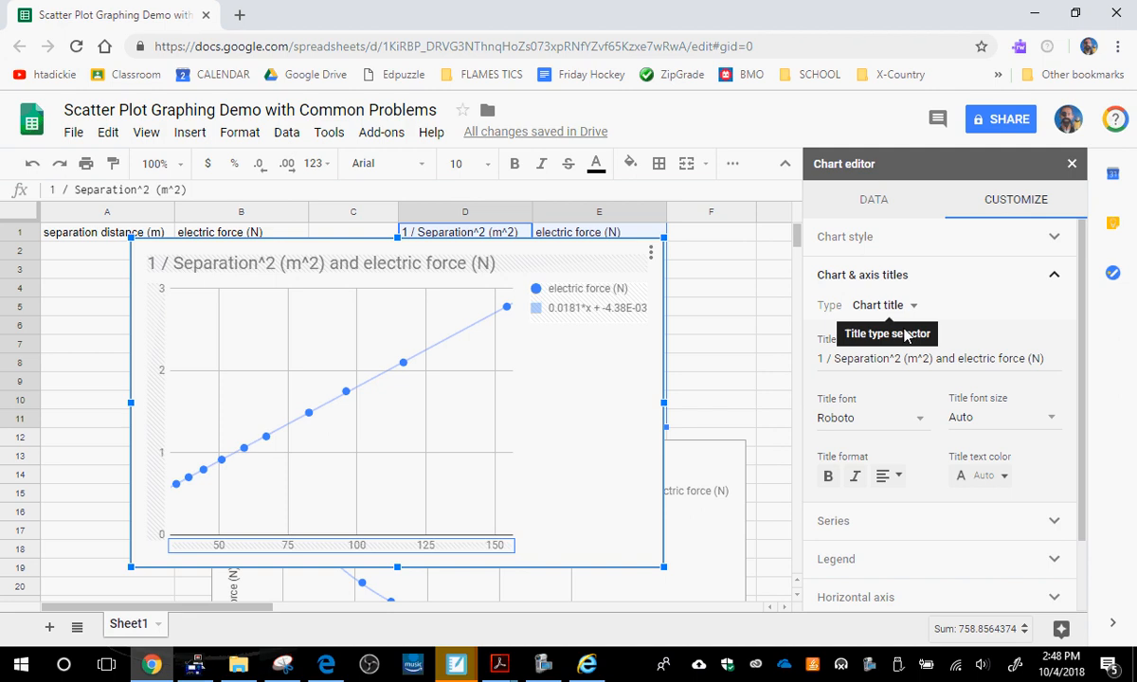
pyautogui.click(910, 358)
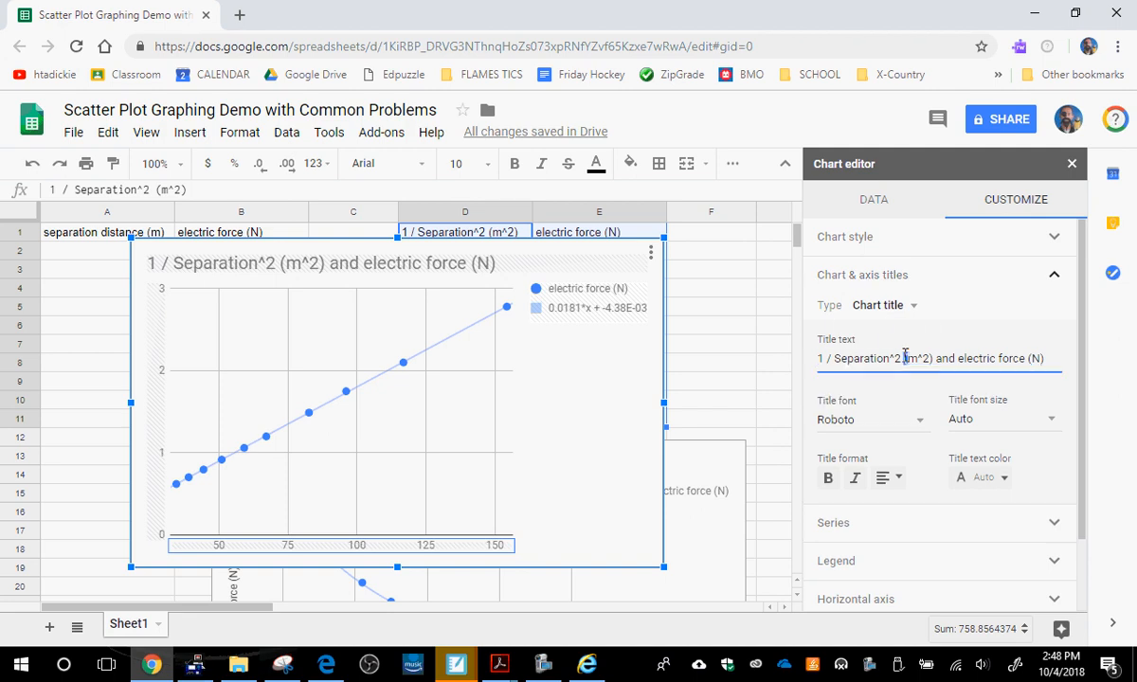
pyautogui.tripleClick(936, 359)
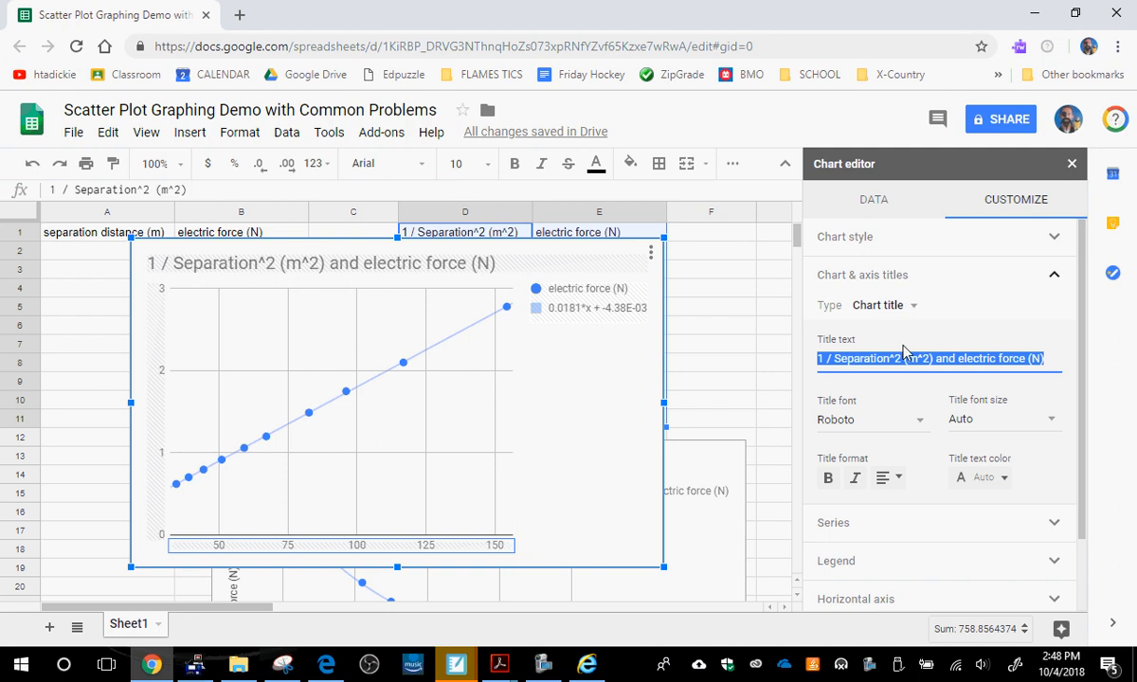
pyautogui.click(882, 305)
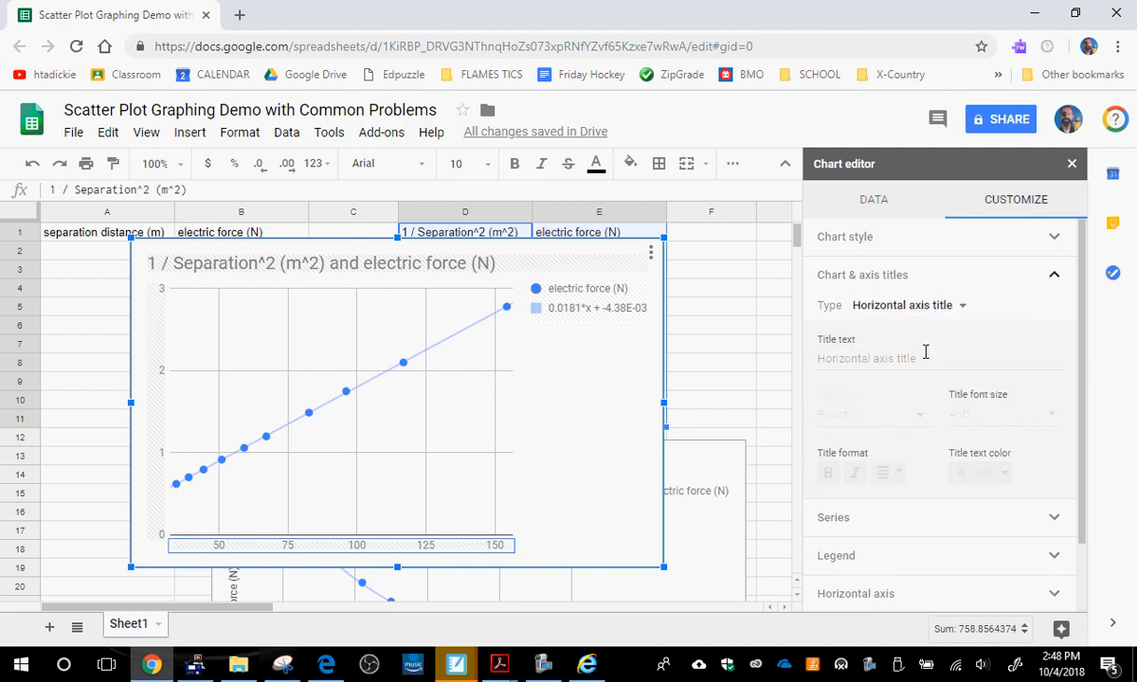
pyautogui.write('hgfh')
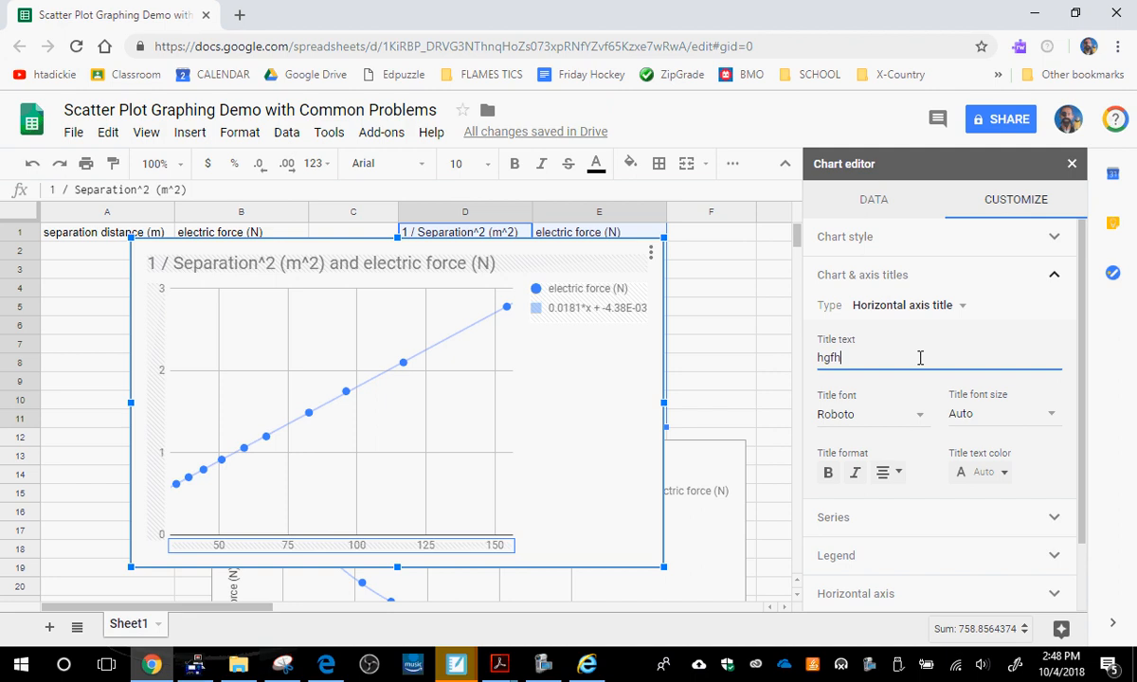
pyautogui.write('fhfhfh')
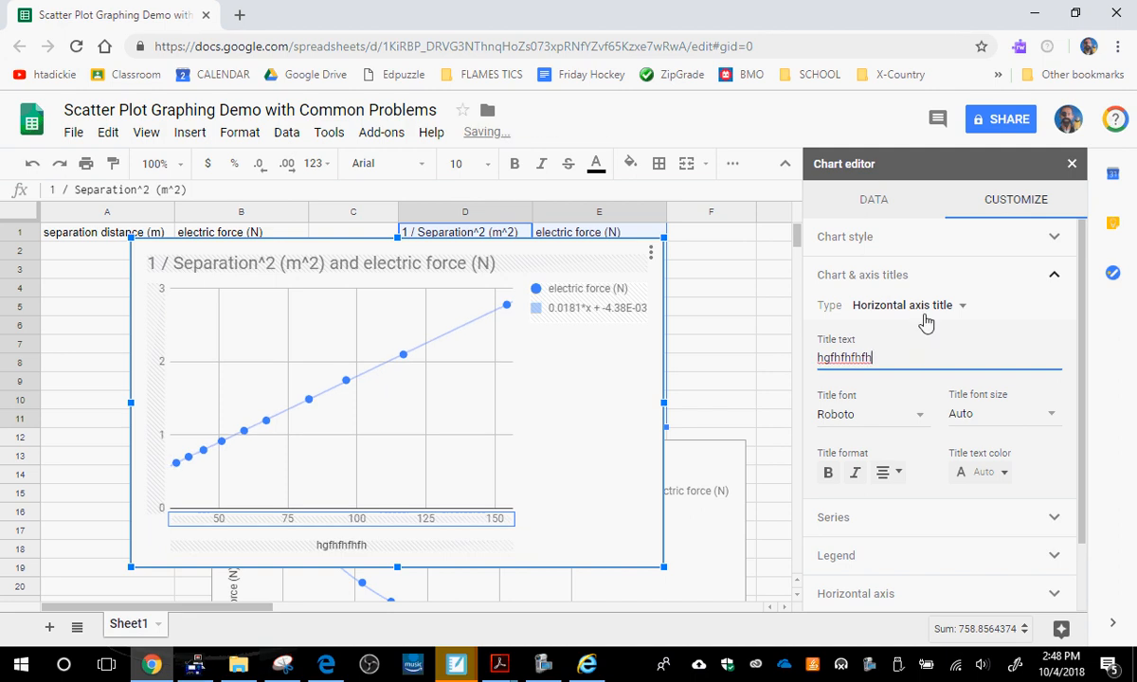
pyautogui.click(902, 306)
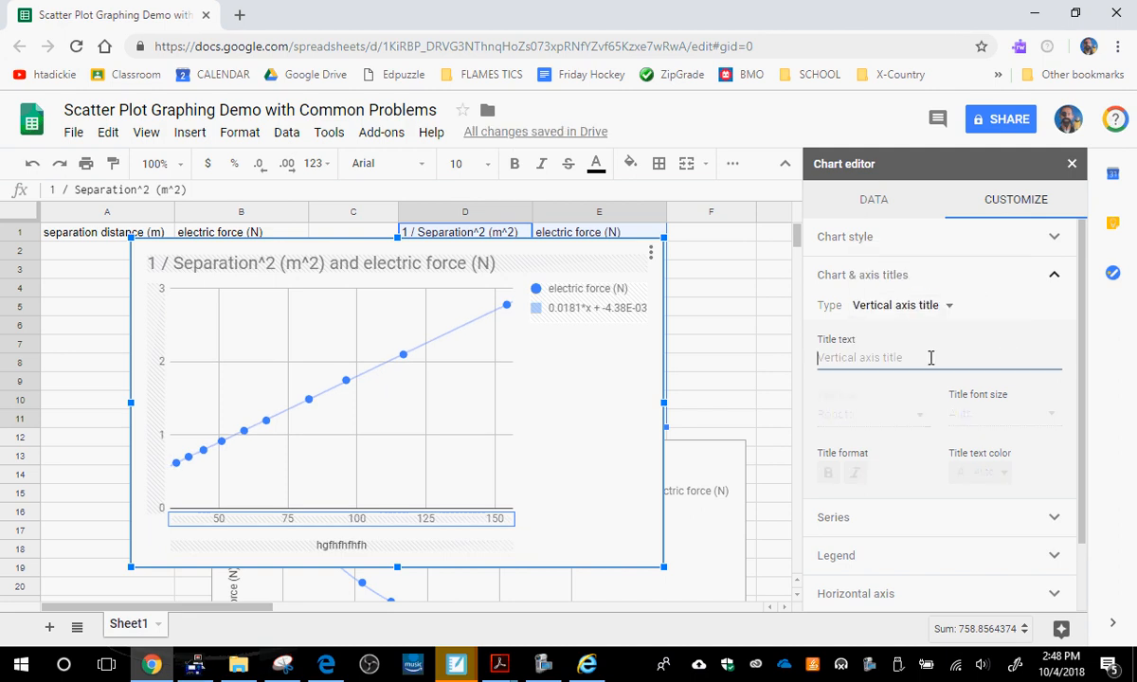
pyautogui.write('gfhfhfhf')
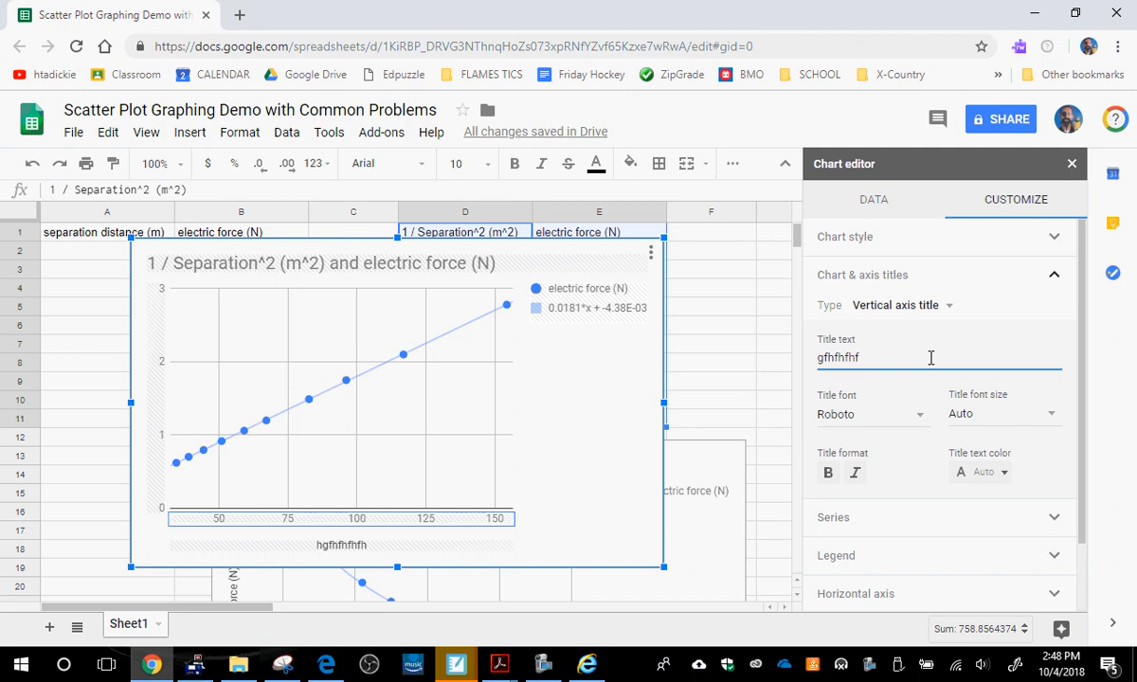
pyautogui.click(900, 305)
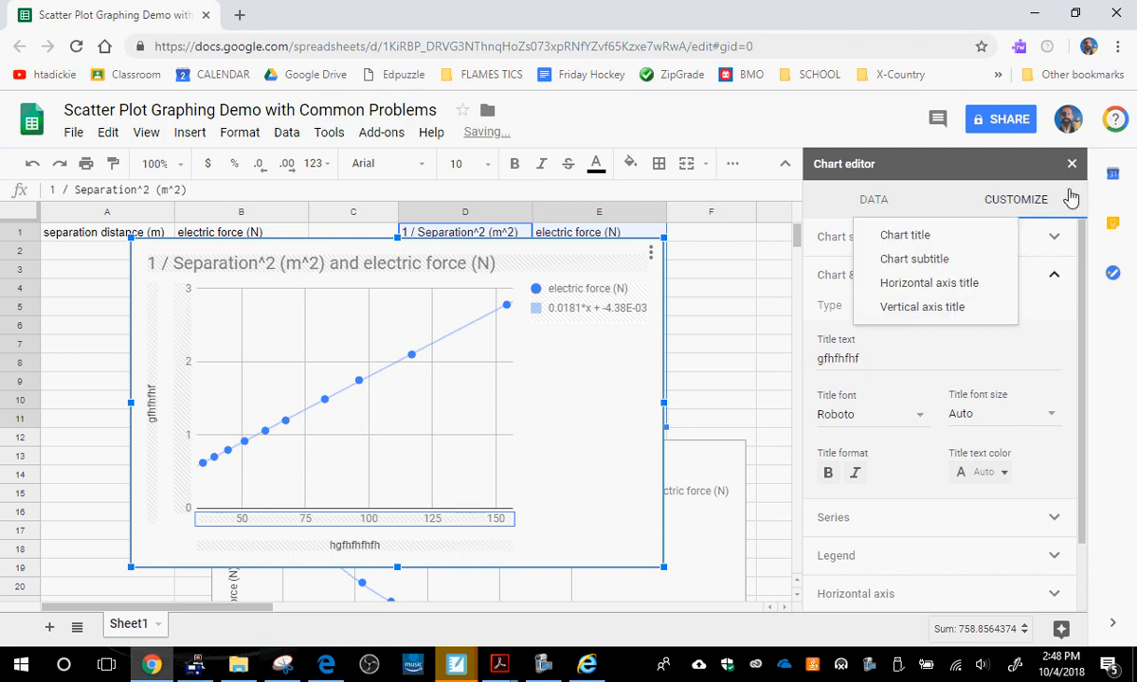